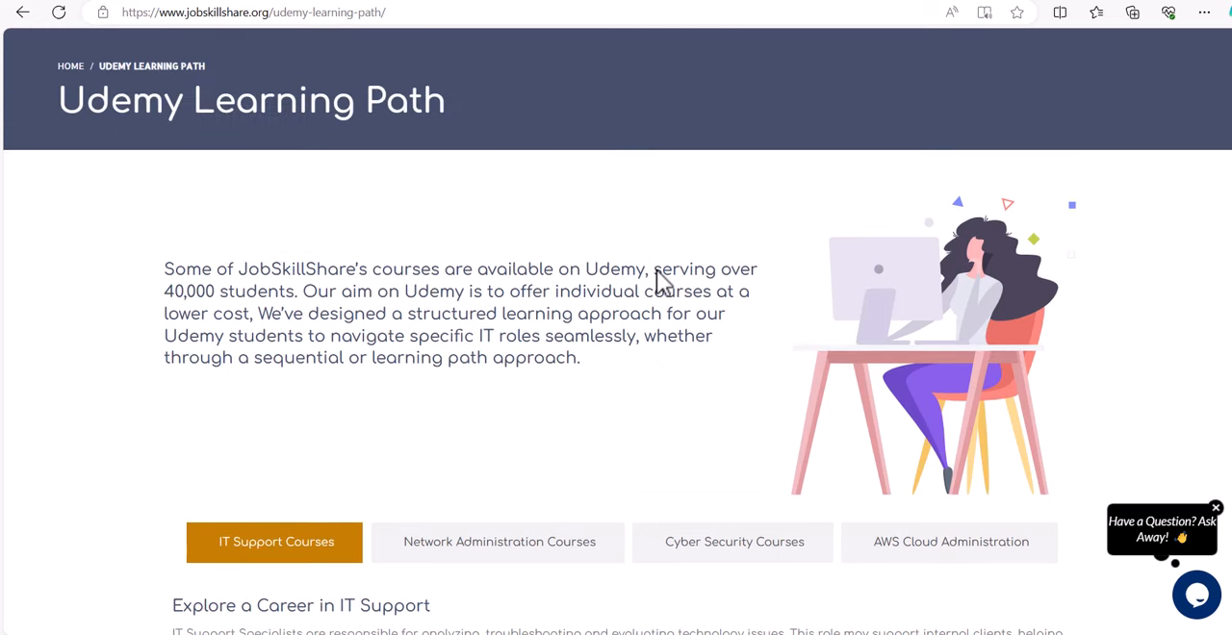
# - Highlight 'Explore a Career in IT Support' and the 'Start IT Support Career' course title
pyautogui.scroll(-3)
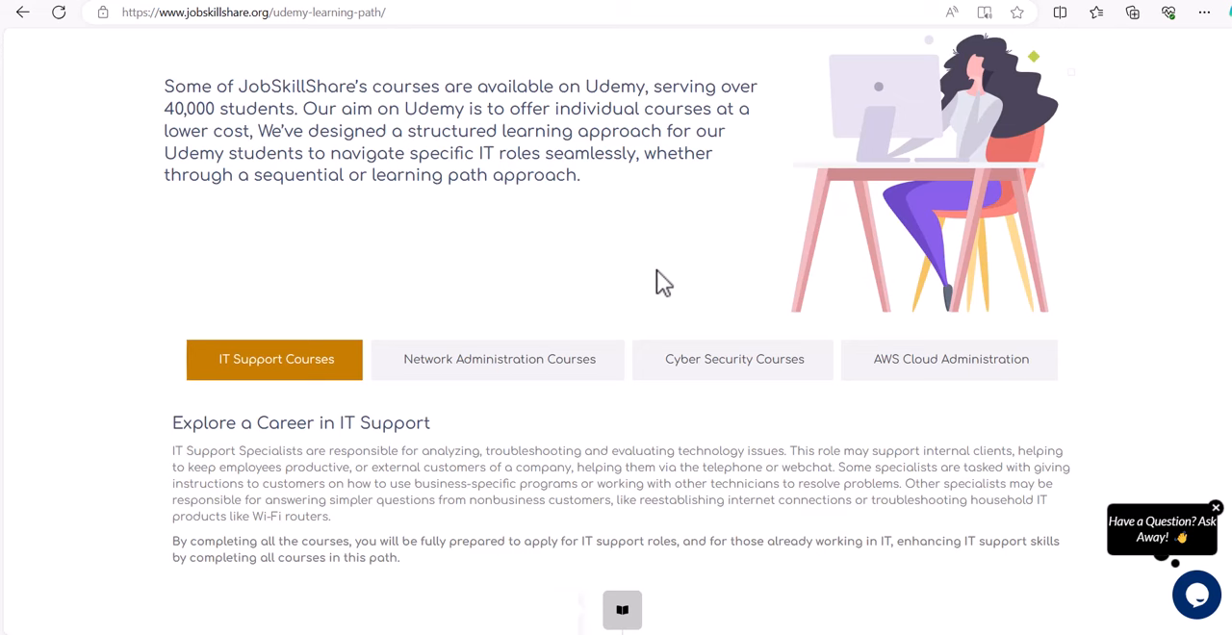
pyautogui.moveTo(687, 234)
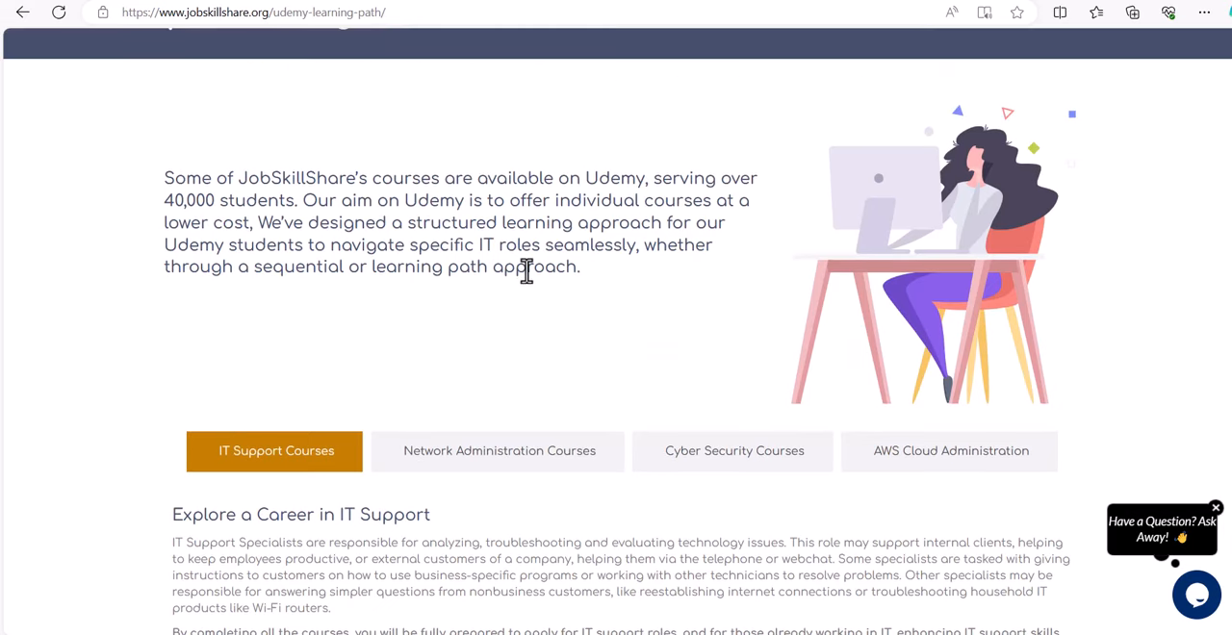
pyautogui.scroll(-3)
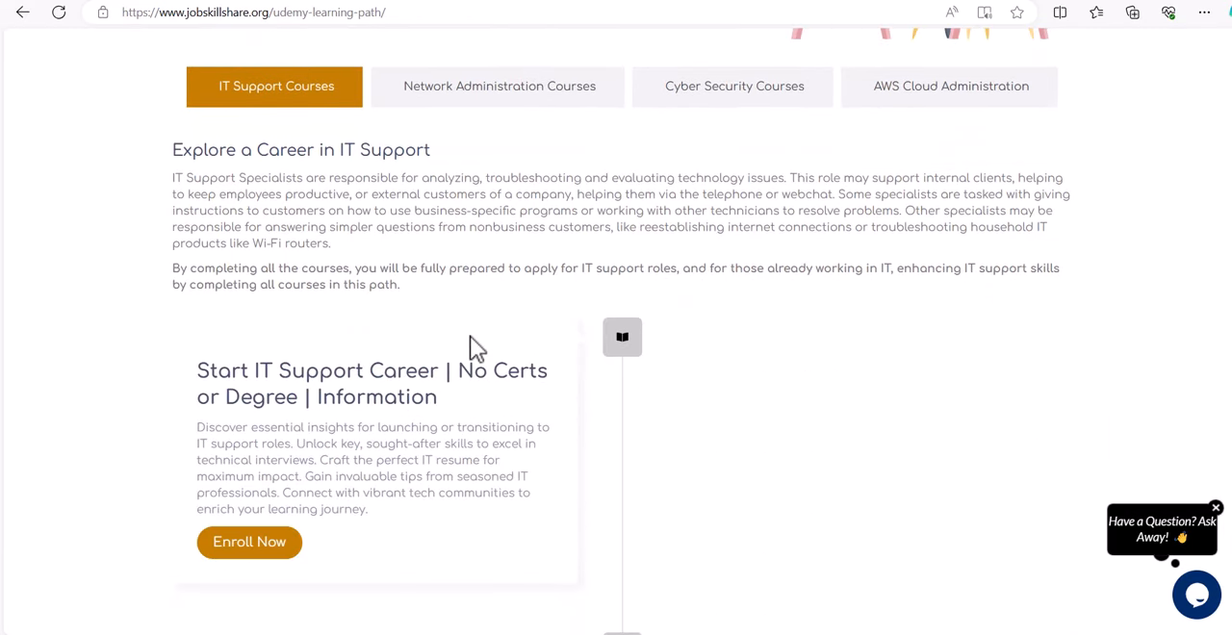
pyautogui.moveTo(494, 350)
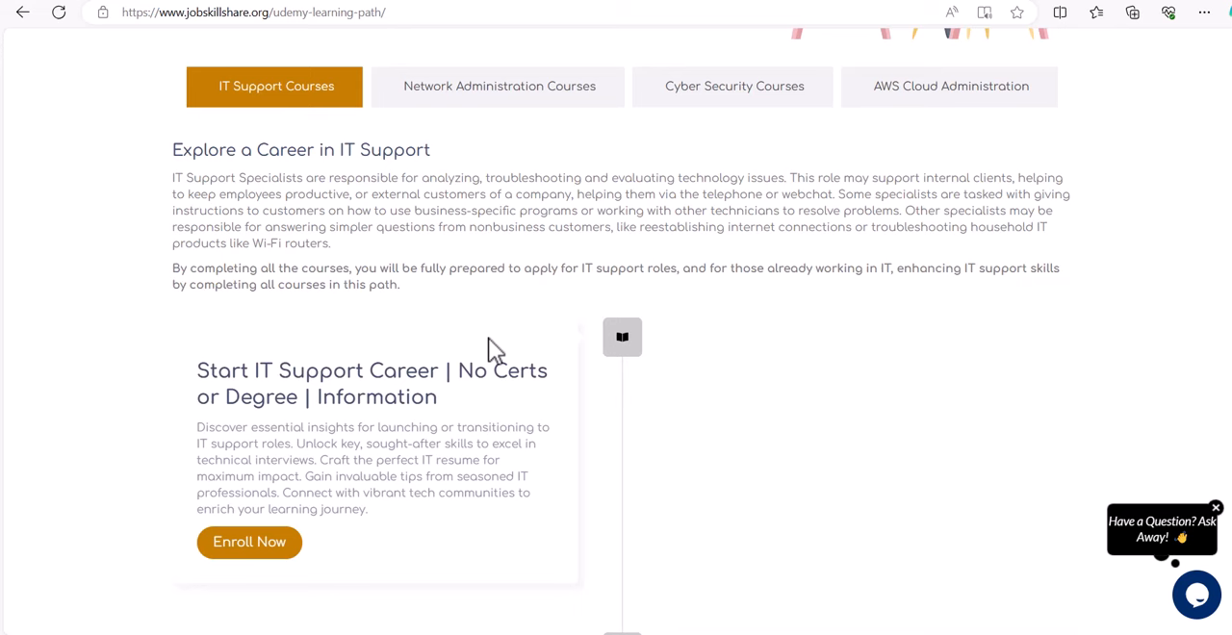
pyautogui.moveTo(371, 254)
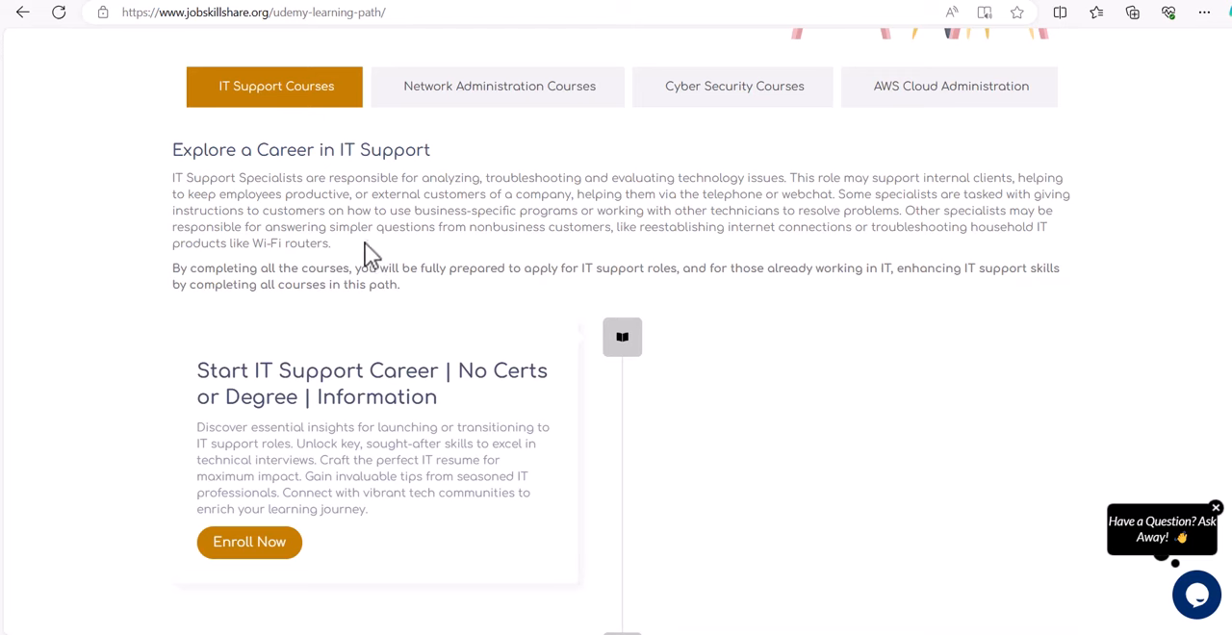
pyautogui.moveTo(236, 103)
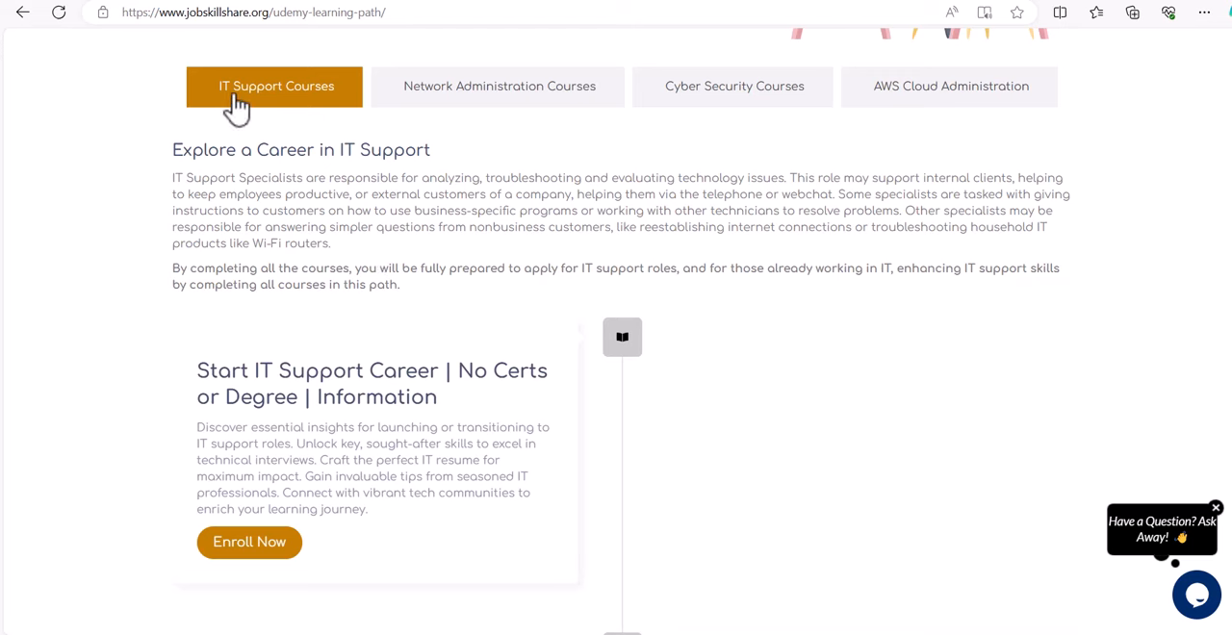
pyautogui.moveTo(171, 149); pyautogui.dragTo(356, 285)
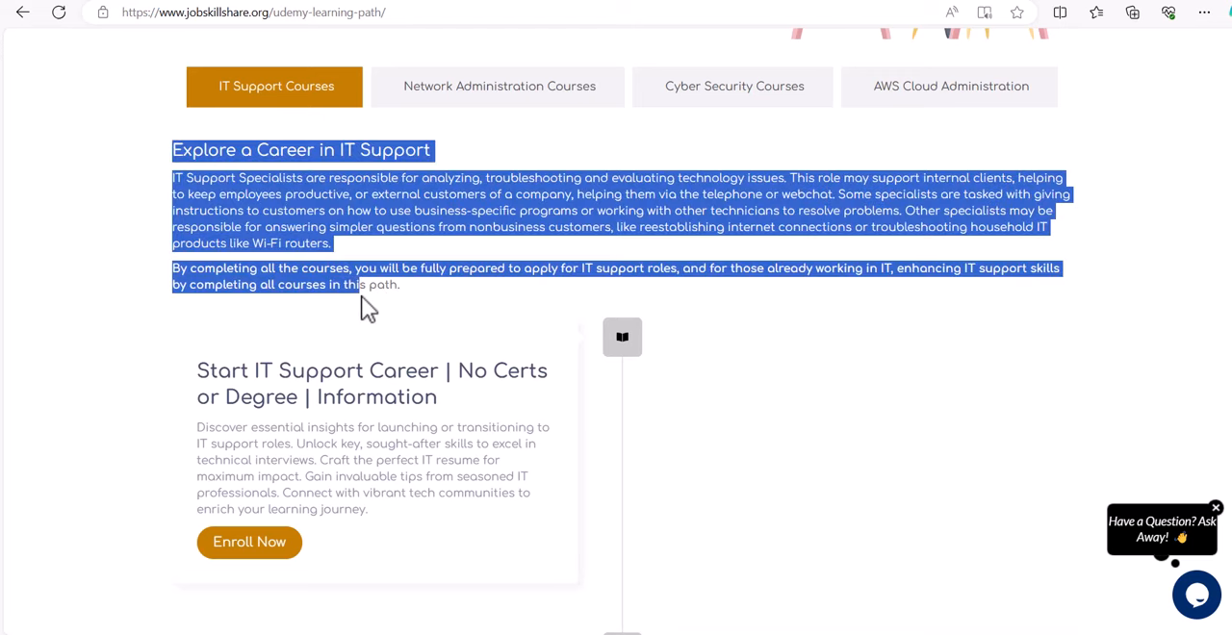
pyautogui.scroll(-3)
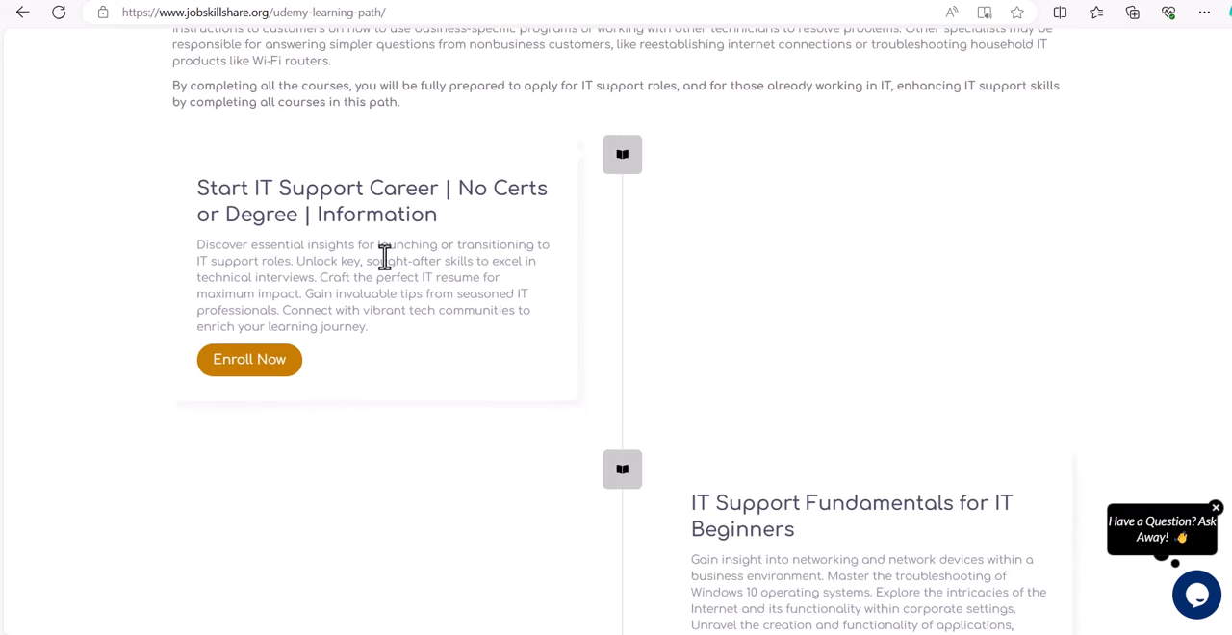
pyautogui.moveTo(197, 187); pyautogui.dragTo(438, 216)
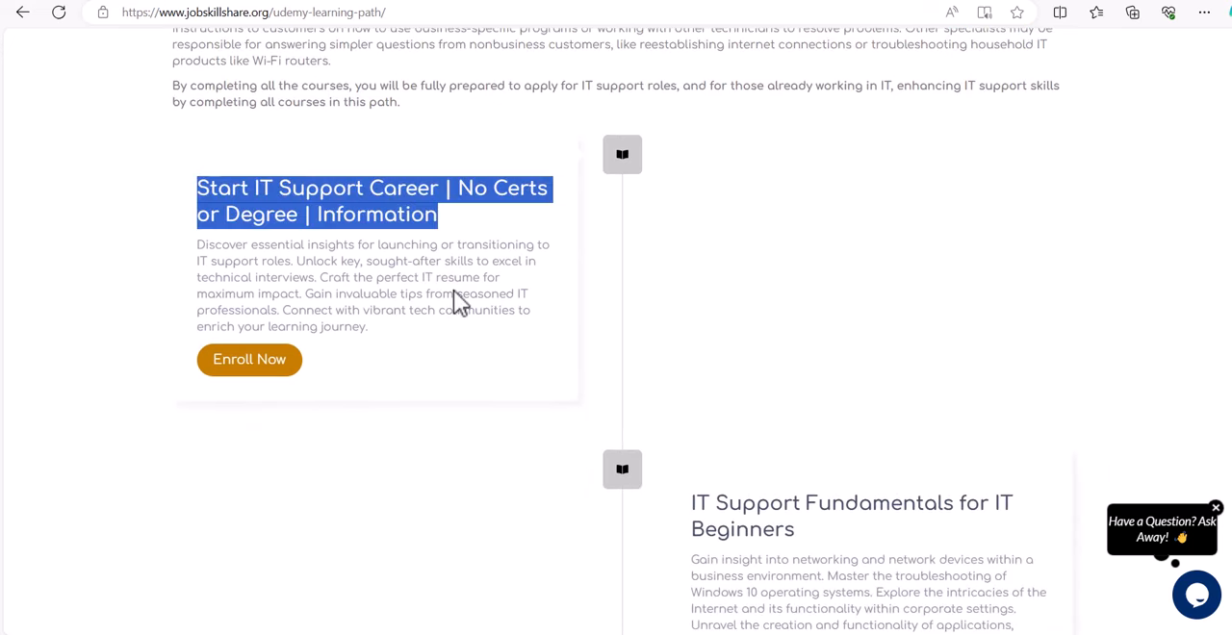
pyautogui.click(400, 294)
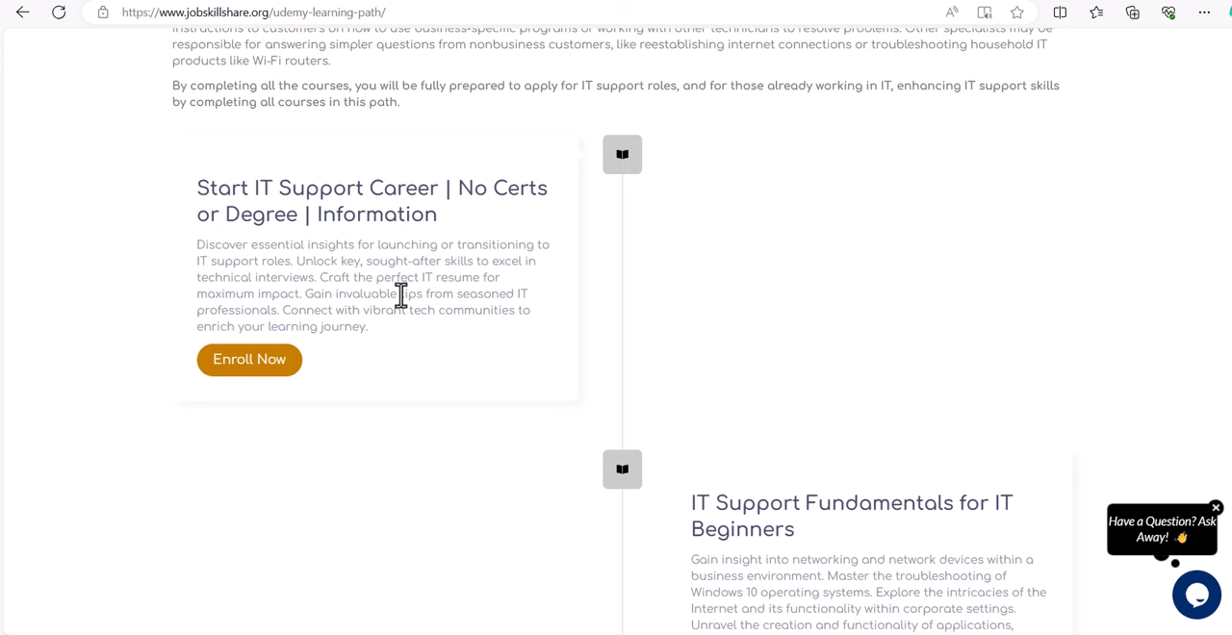
pyautogui.moveTo(386, 310)
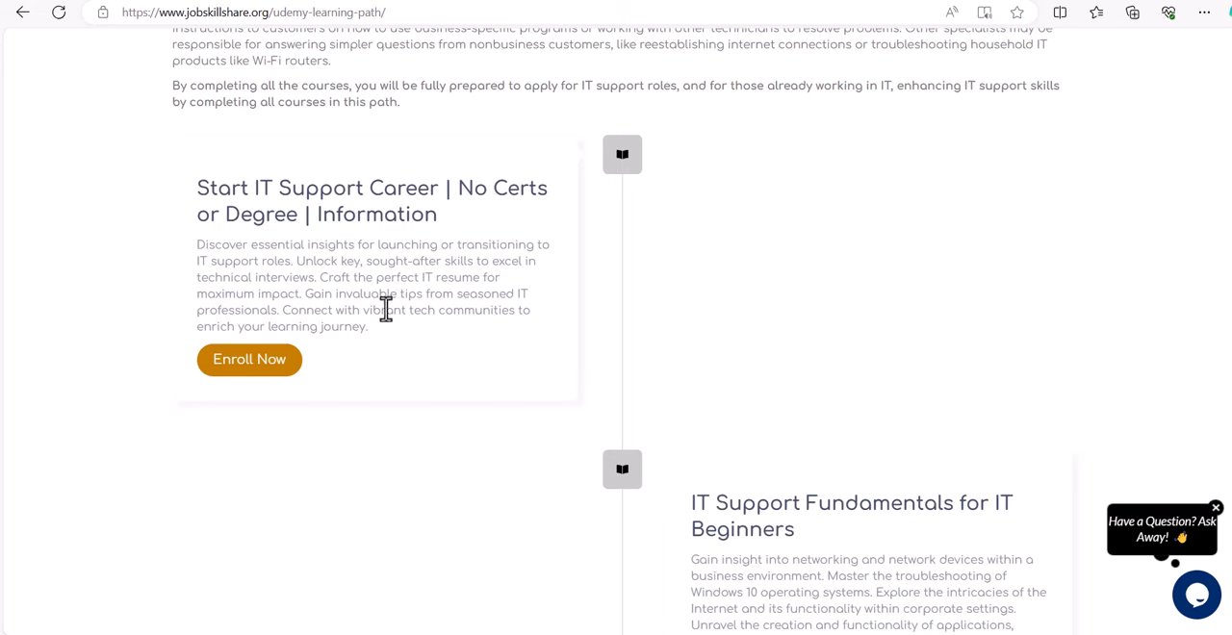
pyautogui.doubleClick(240, 187)
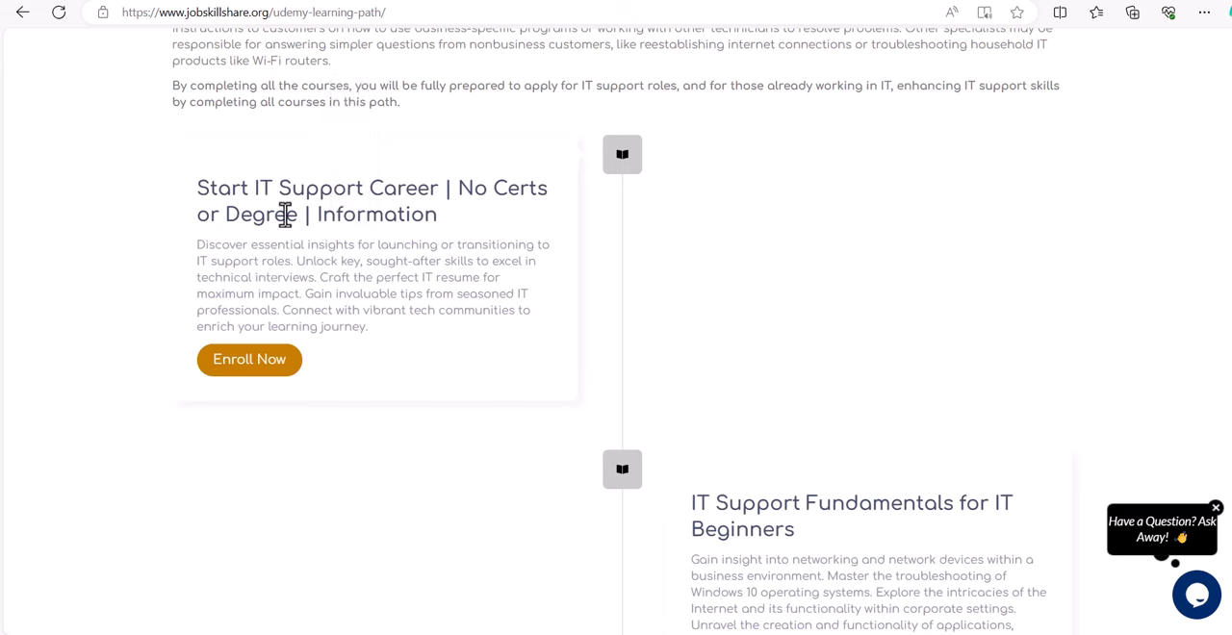
pyautogui.moveTo(291, 246)
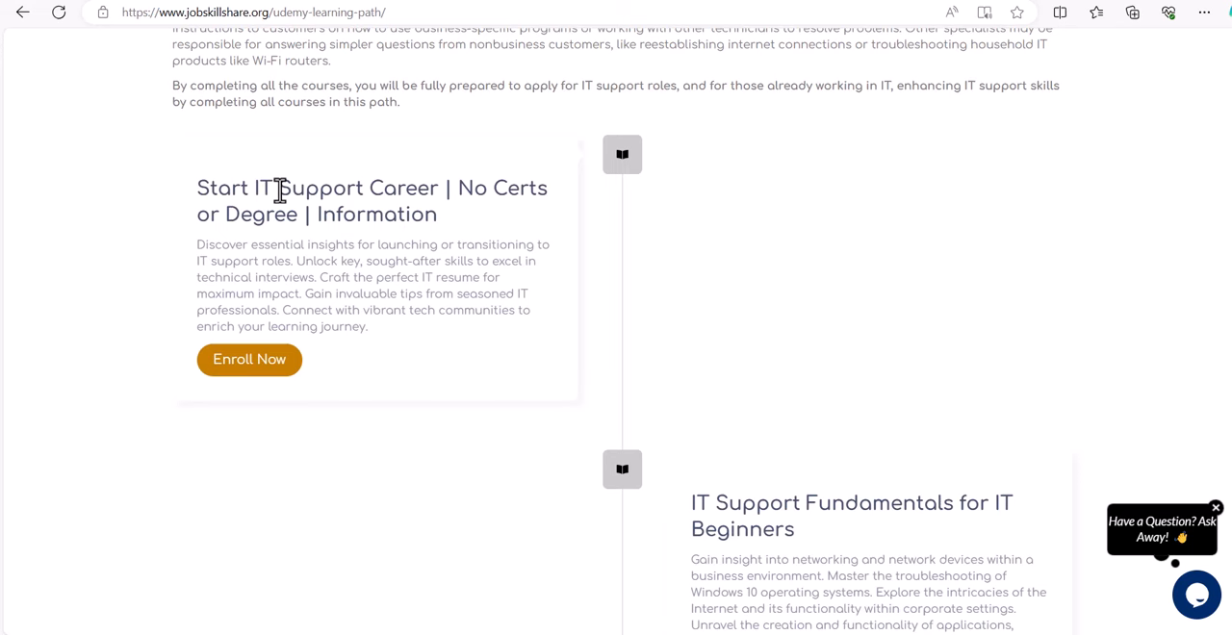
# - Scroll the IT Support path and highlight the 'IT Support Technical Skills Bootcamp' title
pyautogui.scroll(-3)
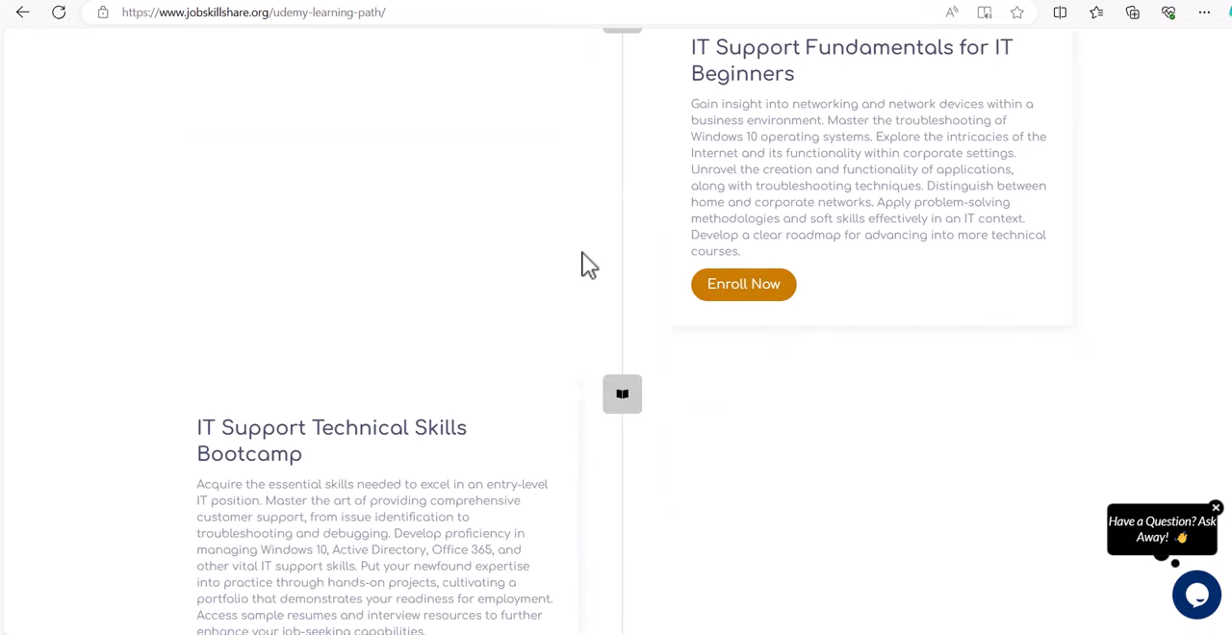
pyautogui.scroll(-3)
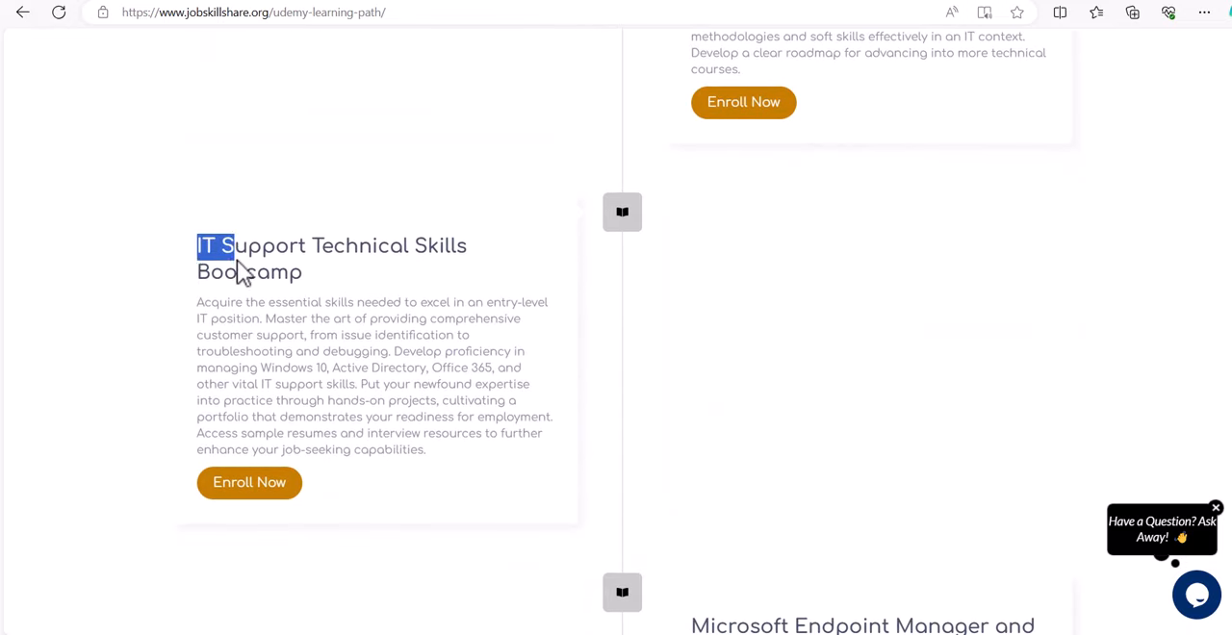
pyautogui.moveTo(197, 245); pyautogui.dragTo(301, 302)
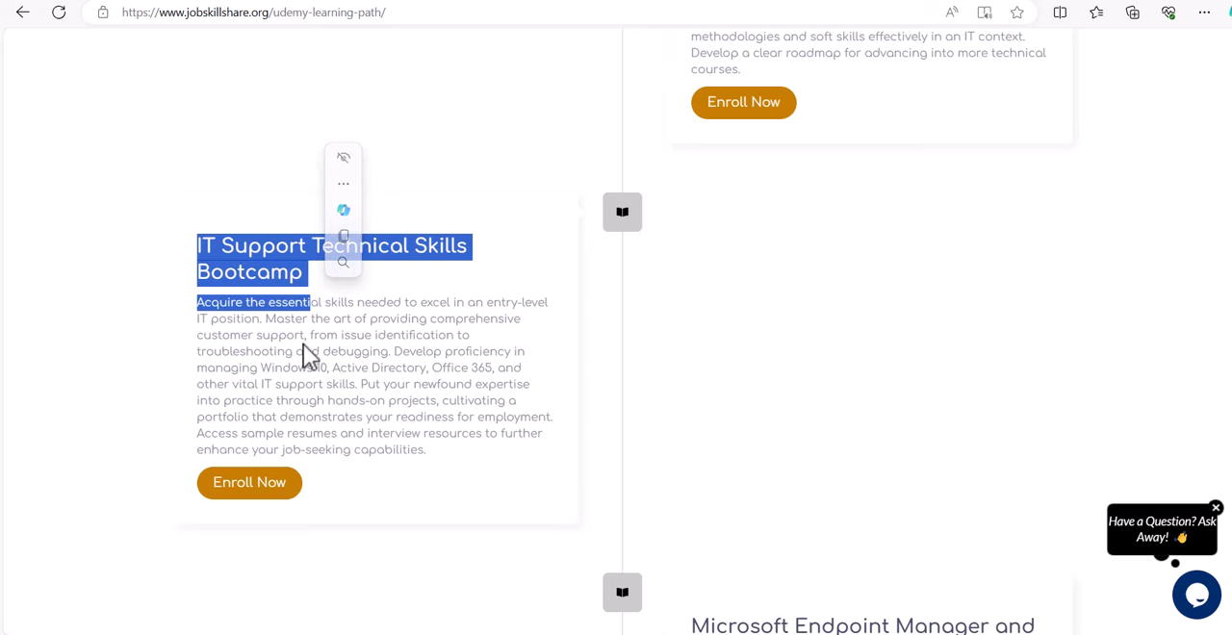
pyautogui.scroll(-3)
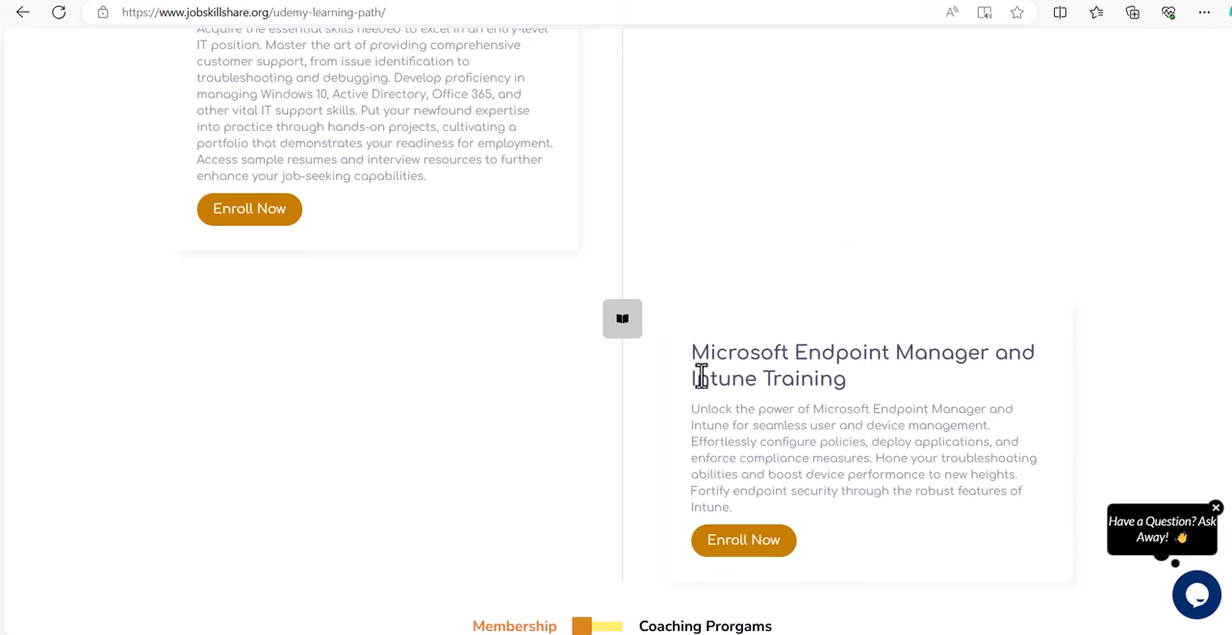
pyautogui.scroll(-3)
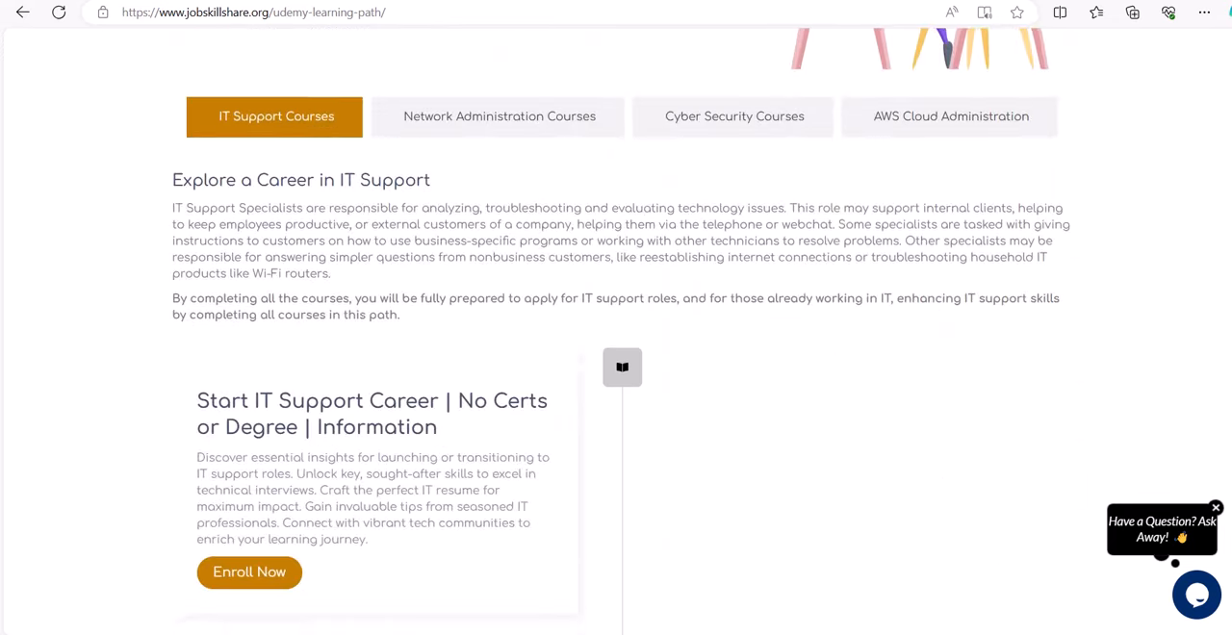
pyautogui.scroll(-3)
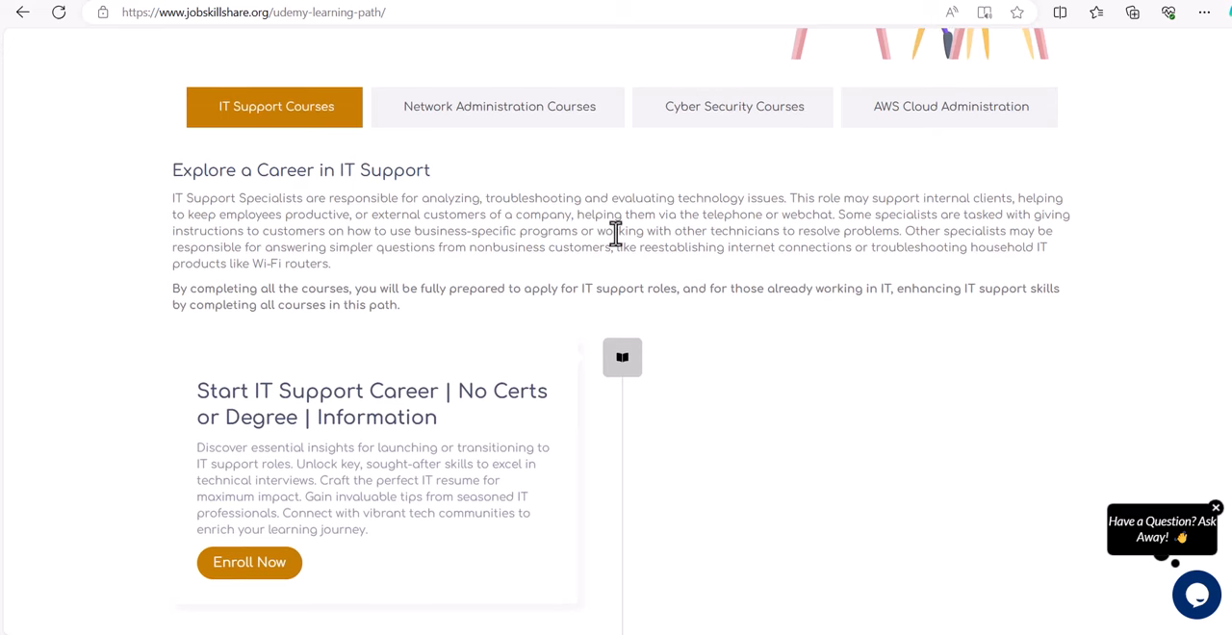
pyautogui.moveTo(62, 143)
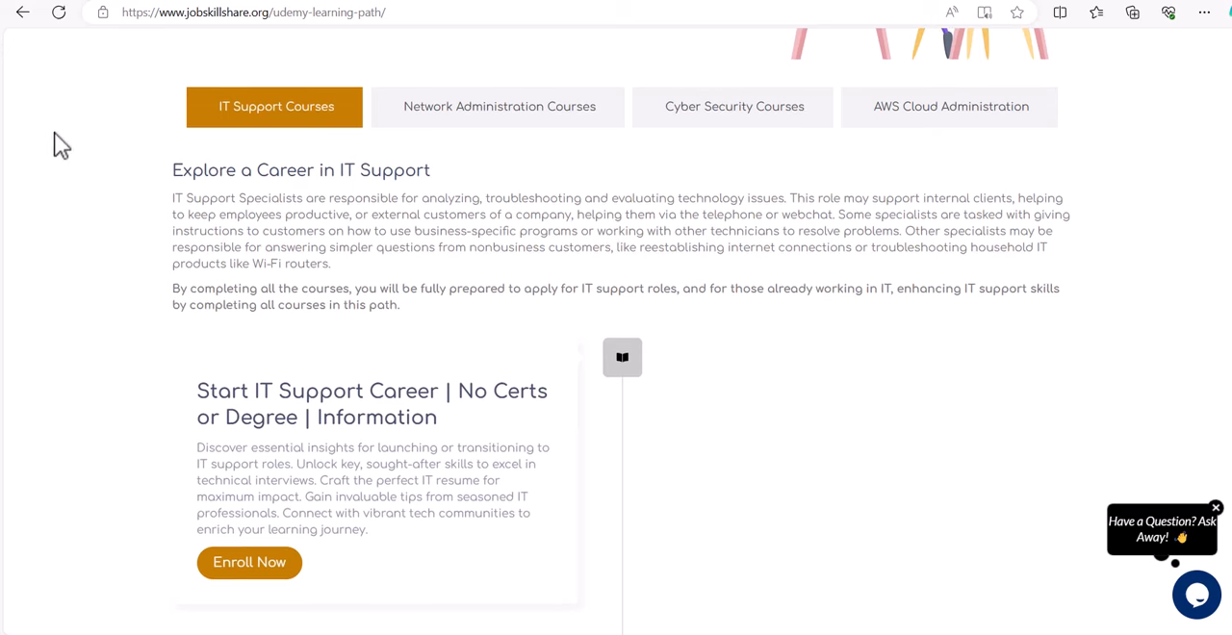
pyautogui.moveTo(348, 154)
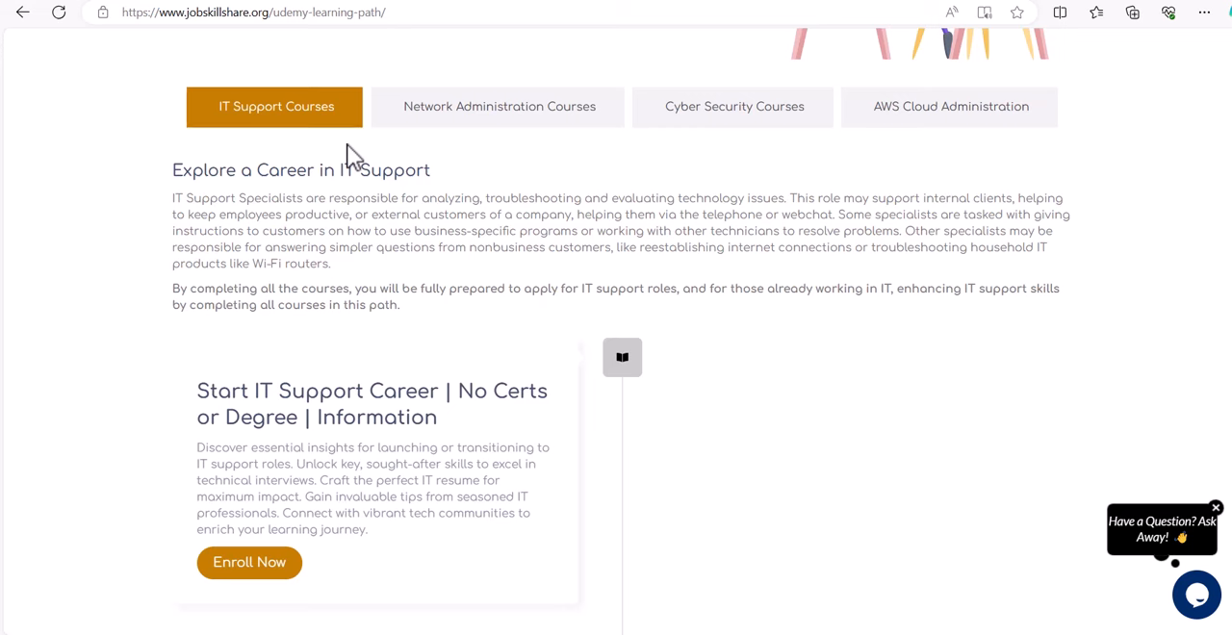
pyautogui.moveTo(345, 197)
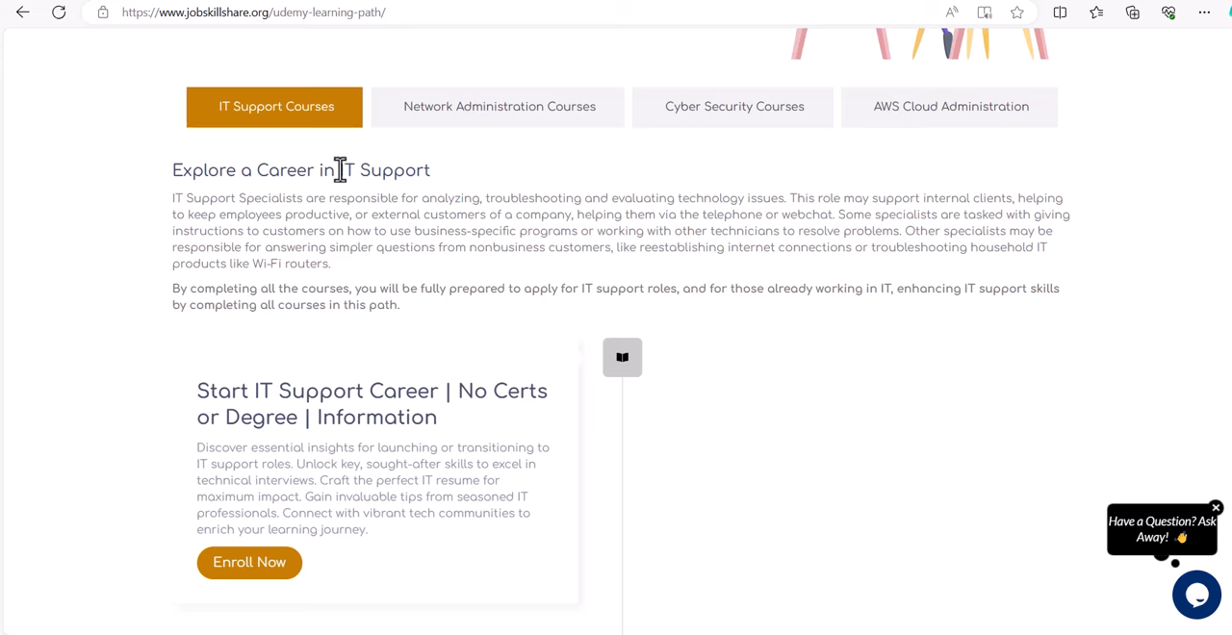
pyautogui.moveTo(404, 147)
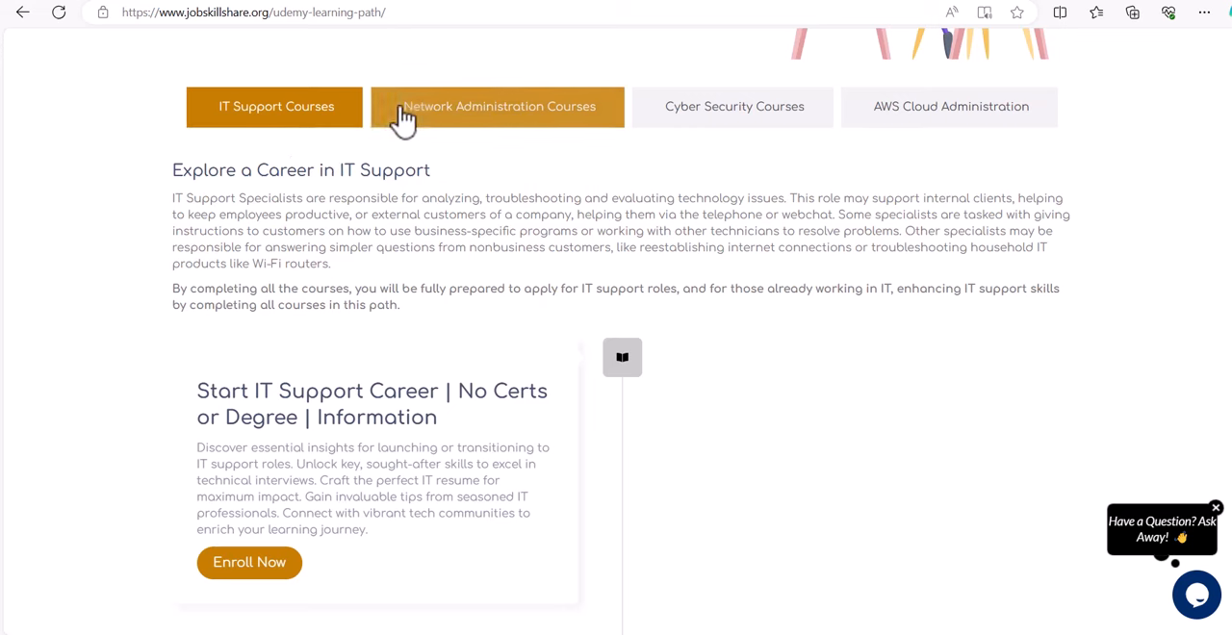
# - Switch to the Network Administration course path and scroll through its courses
pyautogui.click(498, 107)
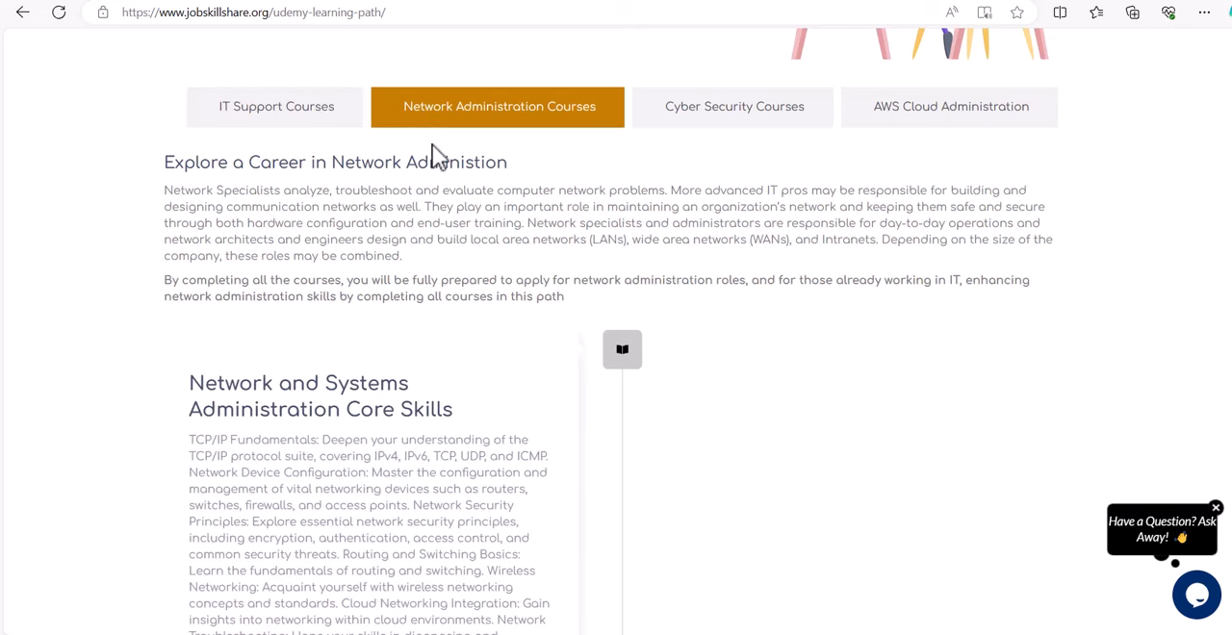
pyautogui.moveTo(514, 115)
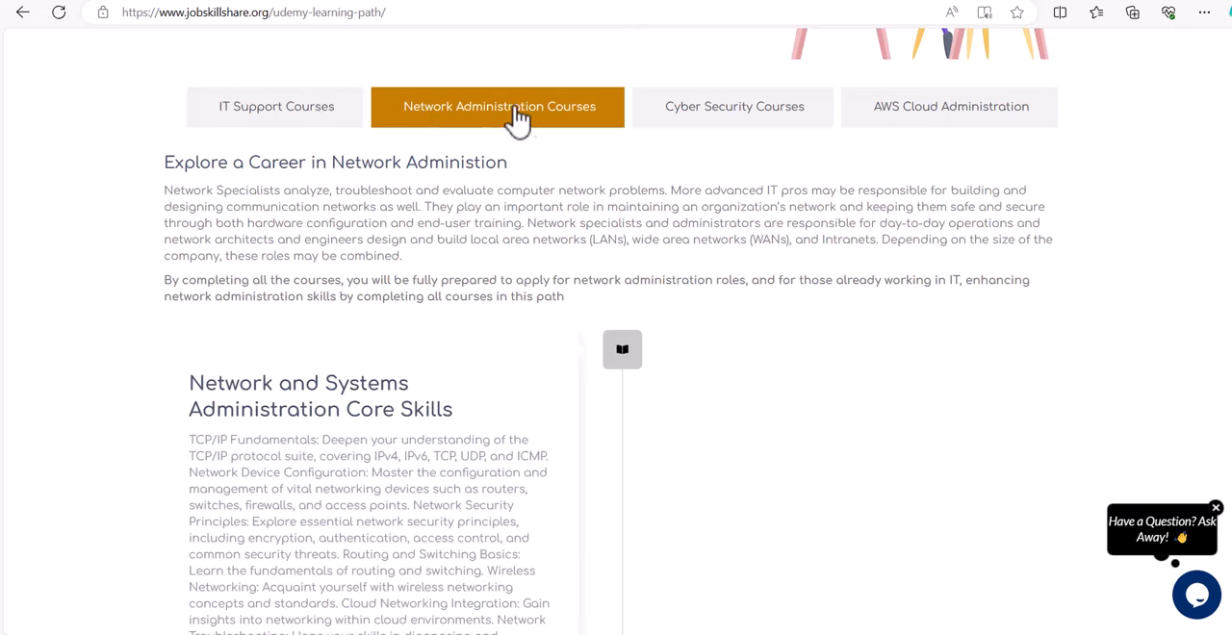
pyautogui.scroll(-3)
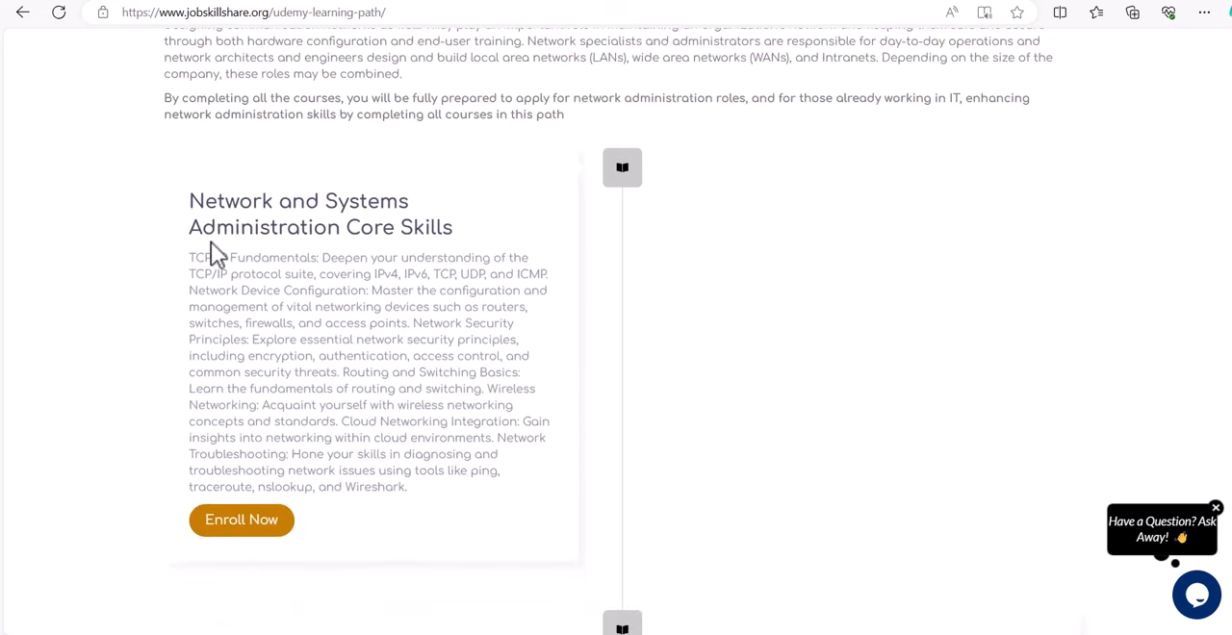
pyautogui.scroll(-3)
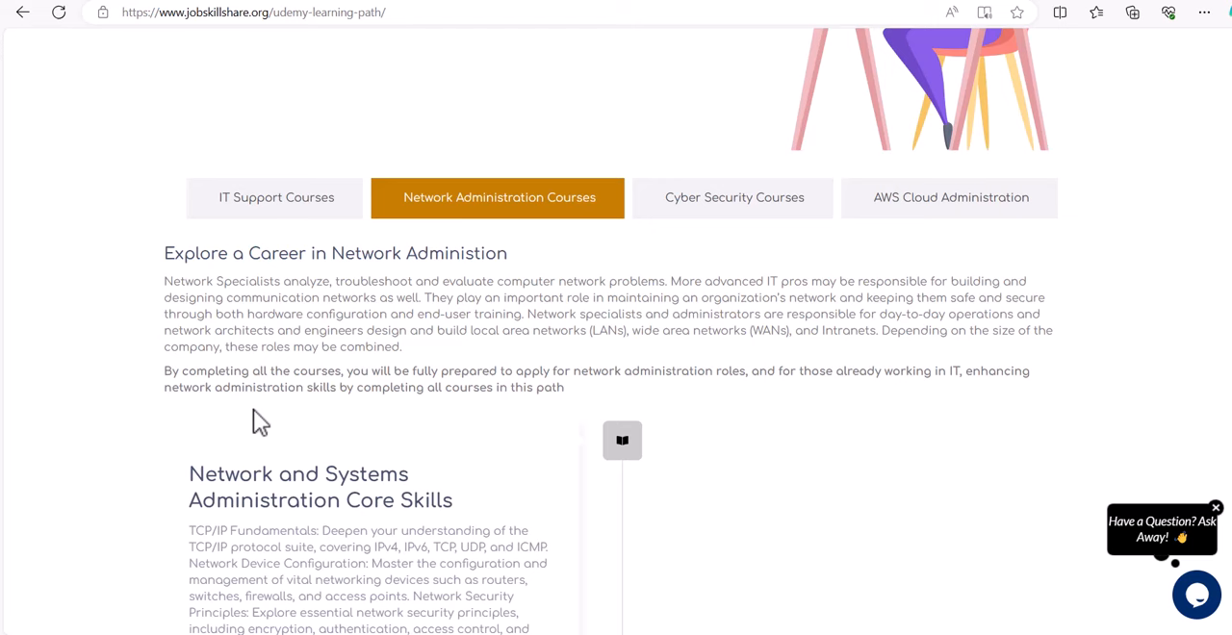
pyautogui.moveTo(252, 477)
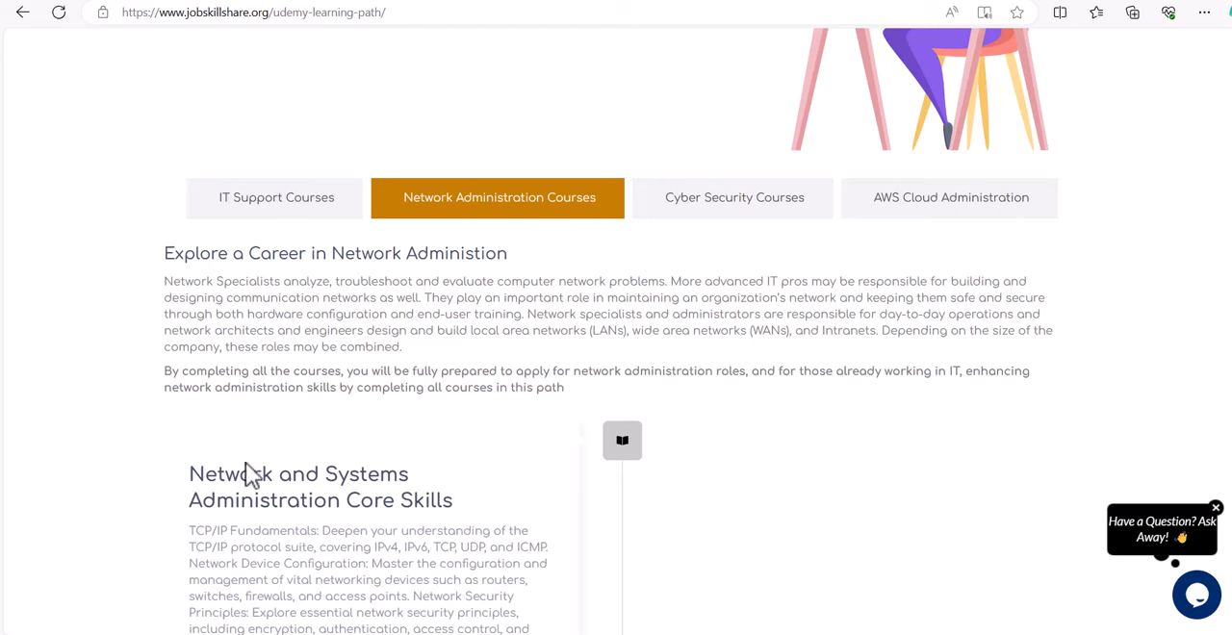
pyautogui.moveTo(189, 473); pyautogui.dragTo(454, 500)
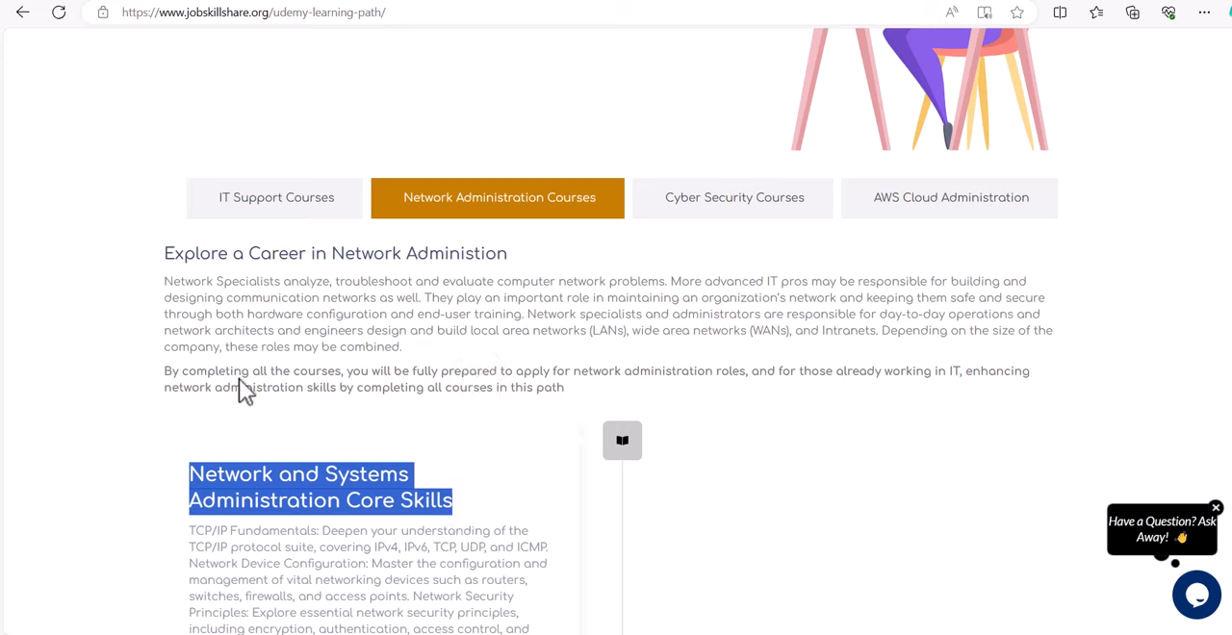
pyautogui.moveTo(1085, 489)
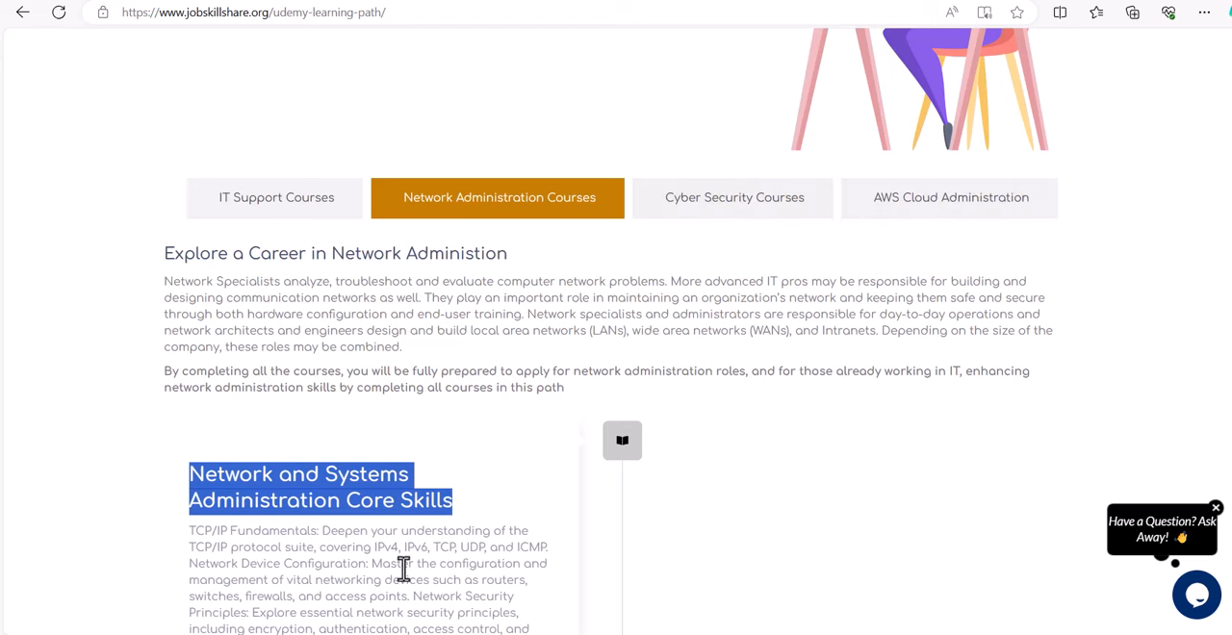
pyautogui.moveTo(461, 460)
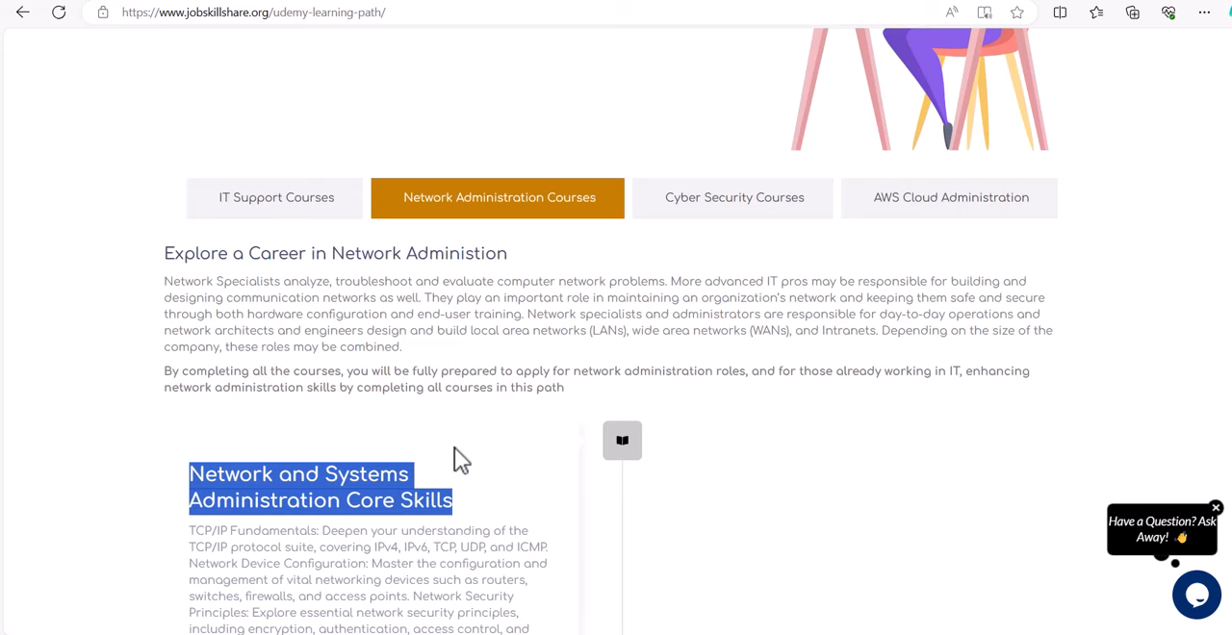
pyautogui.scroll(-3)
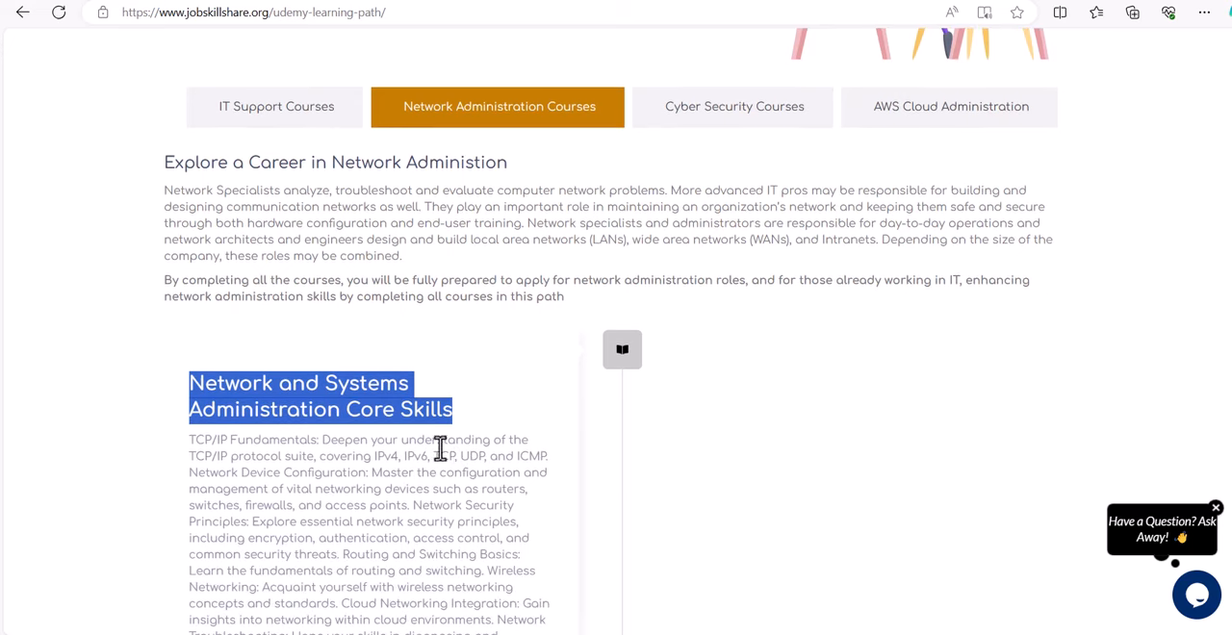
pyautogui.moveTo(347, 416)
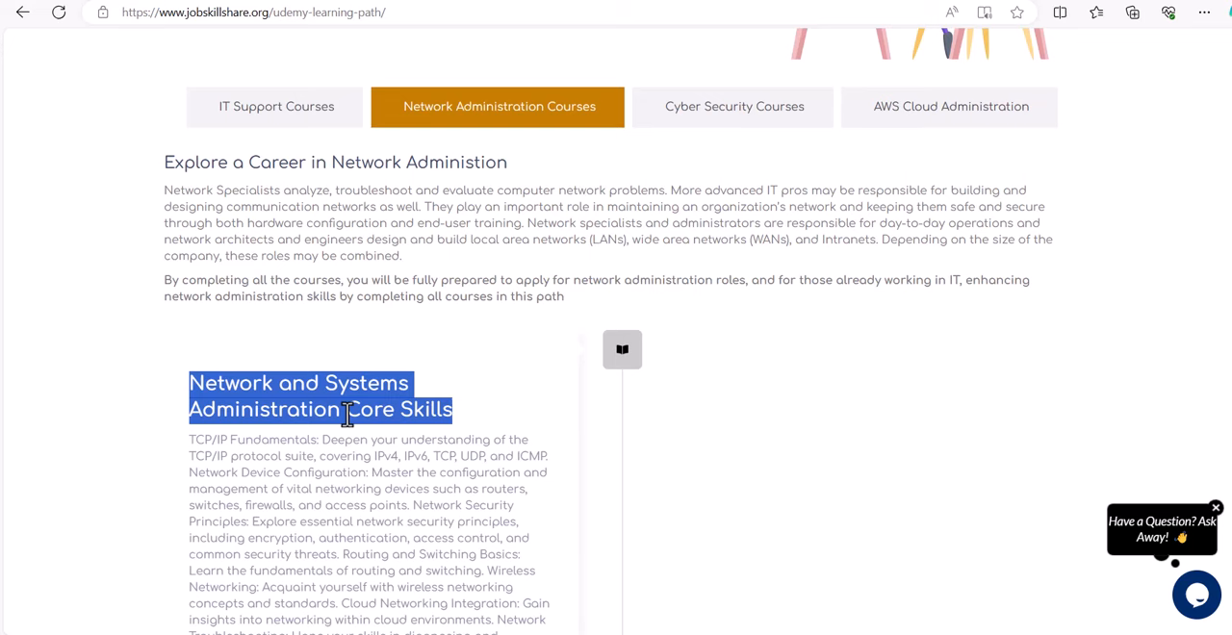
pyautogui.scroll(-3)
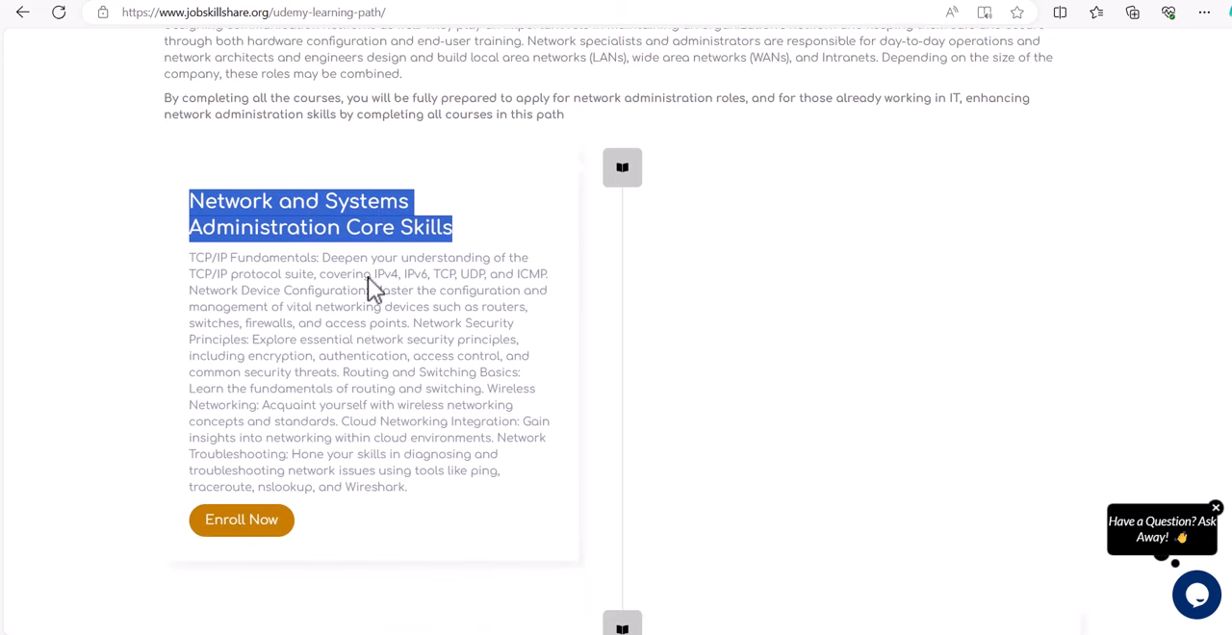
# - Highlight the first Network Administration course's protocols and topics through cloud networking, then browse further
pyautogui.moveTo(373, 273); pyautogui.dragTo(527, 273)
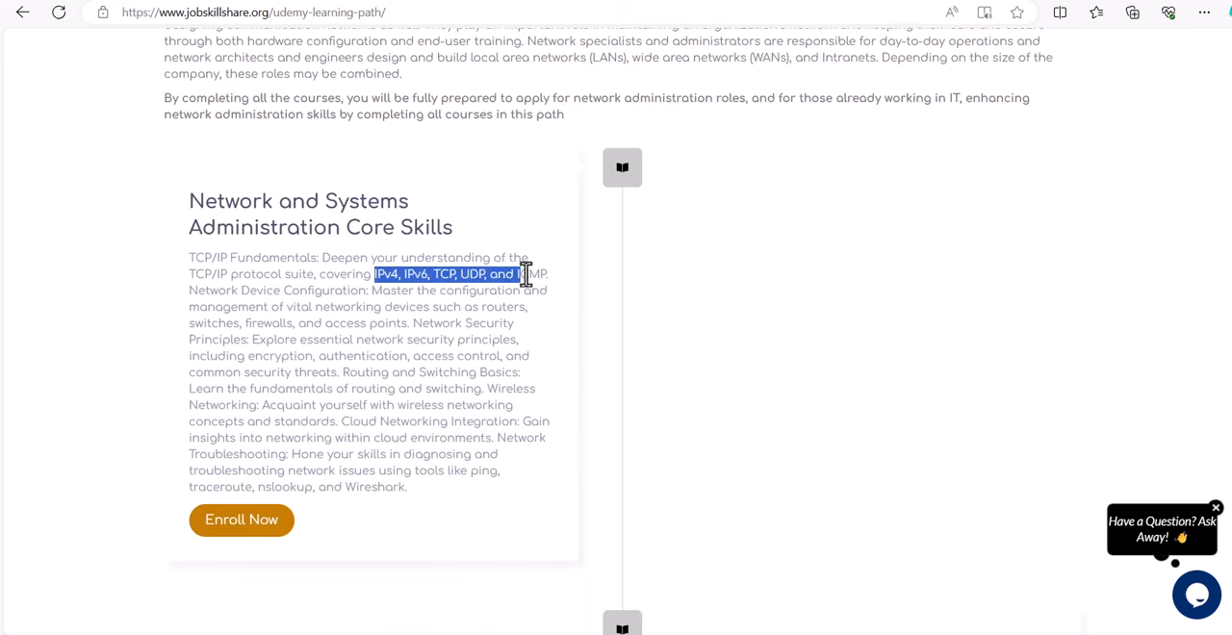
pyautogui.moveTo(530, 273); pyautogui.dragTo(501, 375)
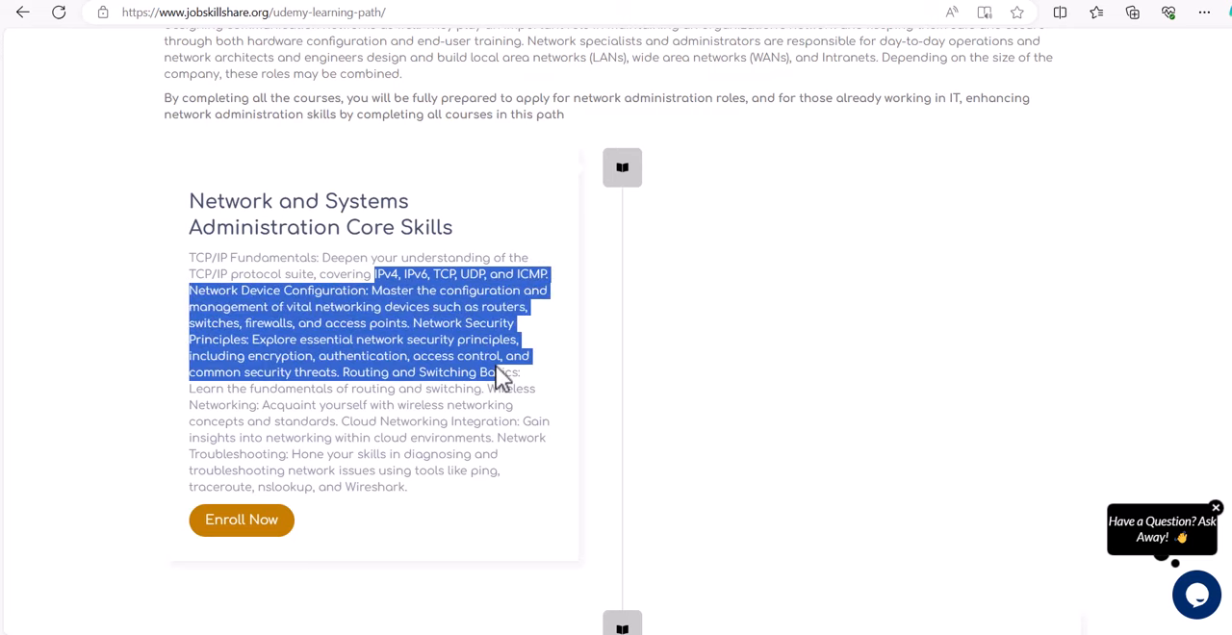
pyautogui.moveTo(495, 375); pyautogui.dragTo(447, 438)
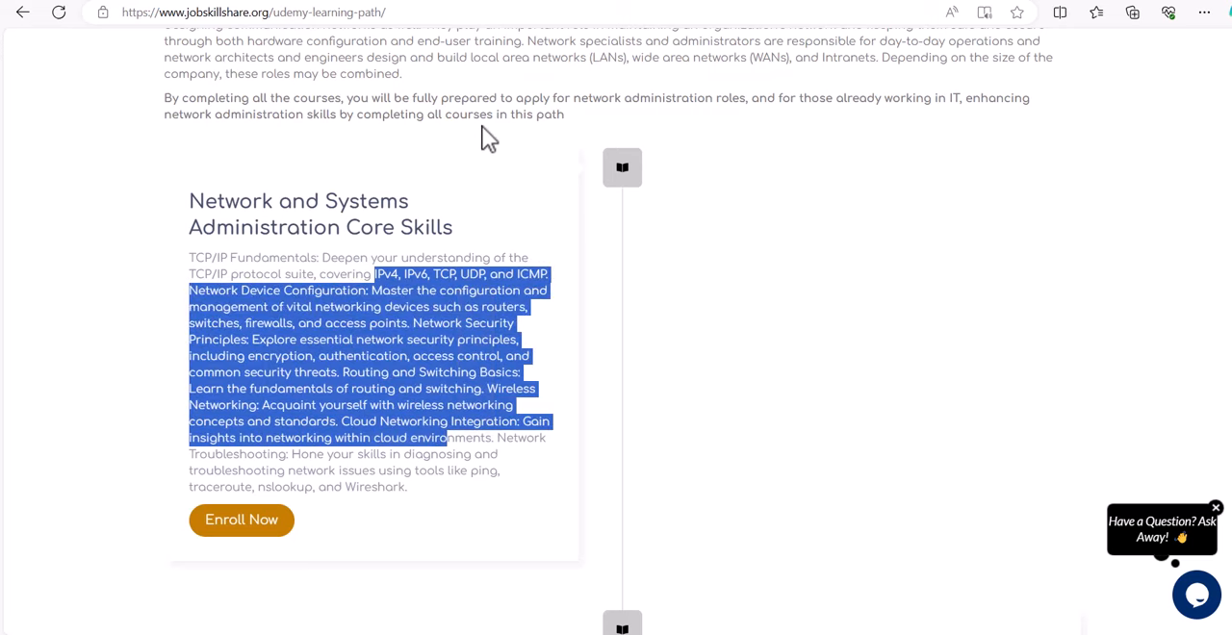
pyautogui.moveTo(398, 280)
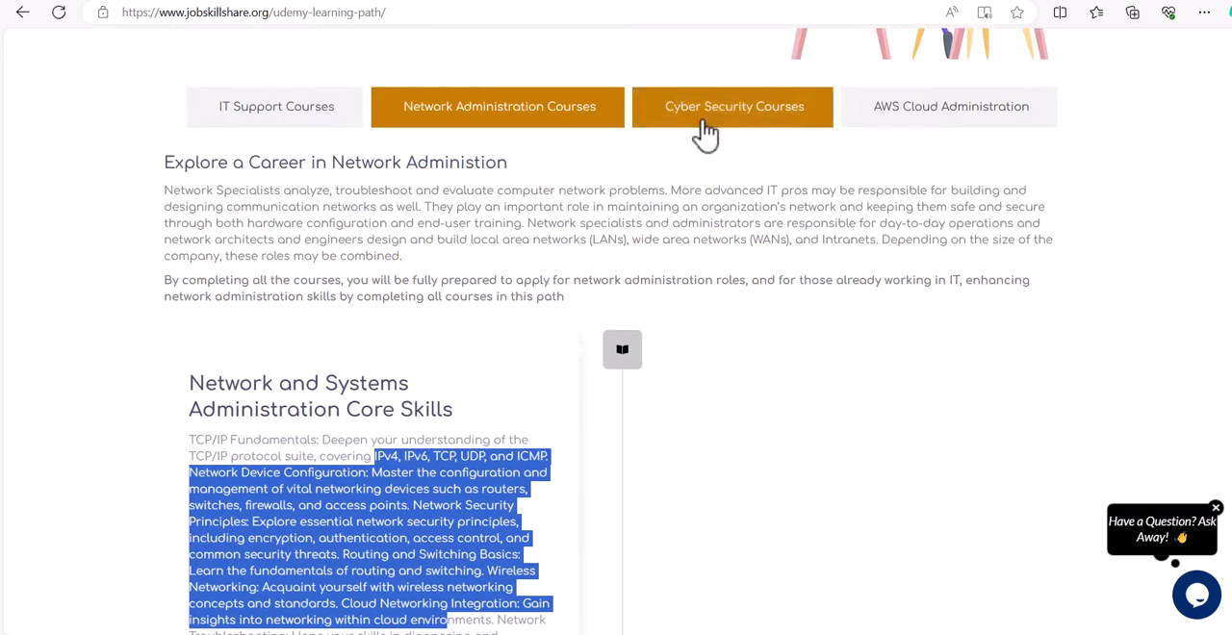
pyautogui.moveTo(832, 149)
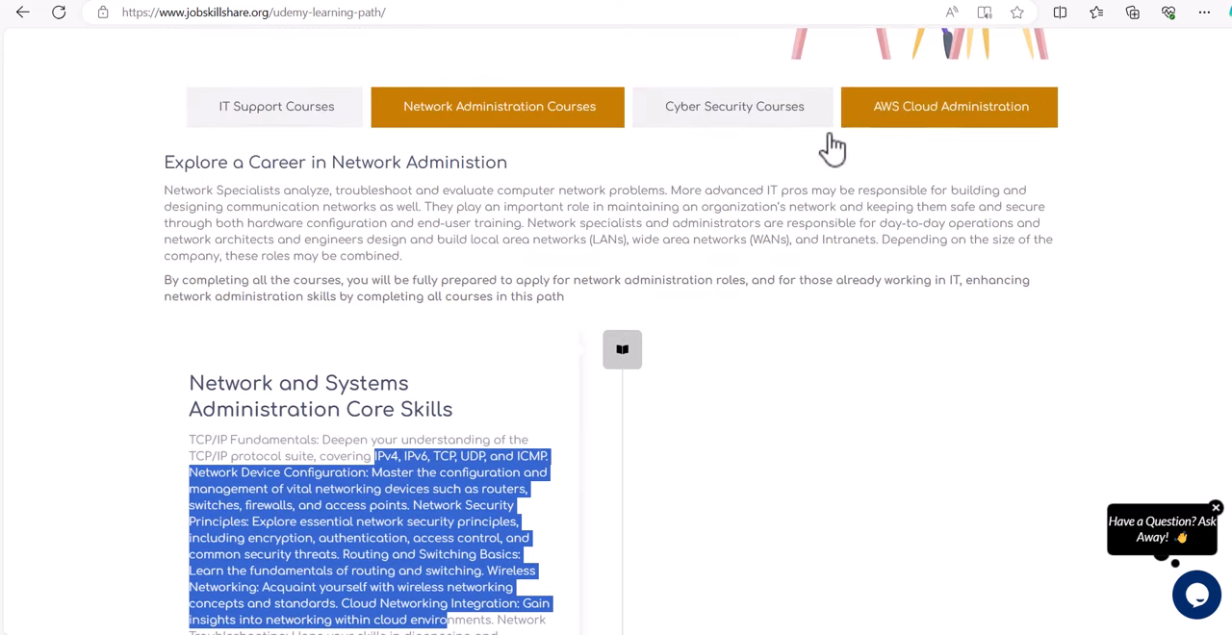
pyautogui.moveTo(736, 154)
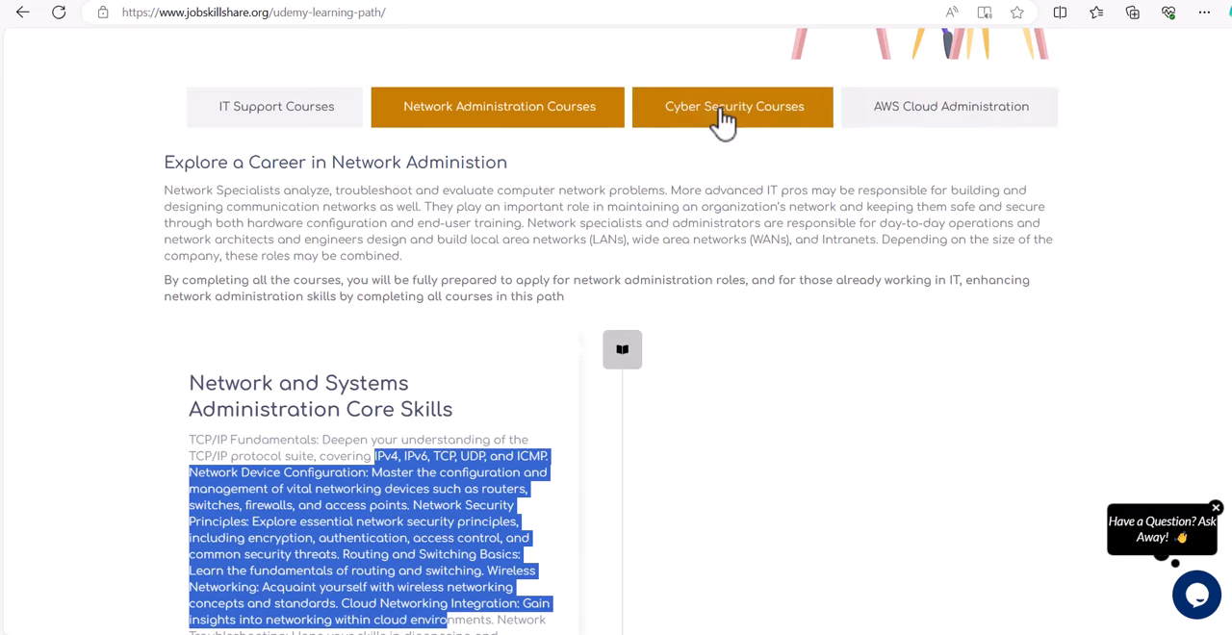
pyautogui.moveTo(605, 195)
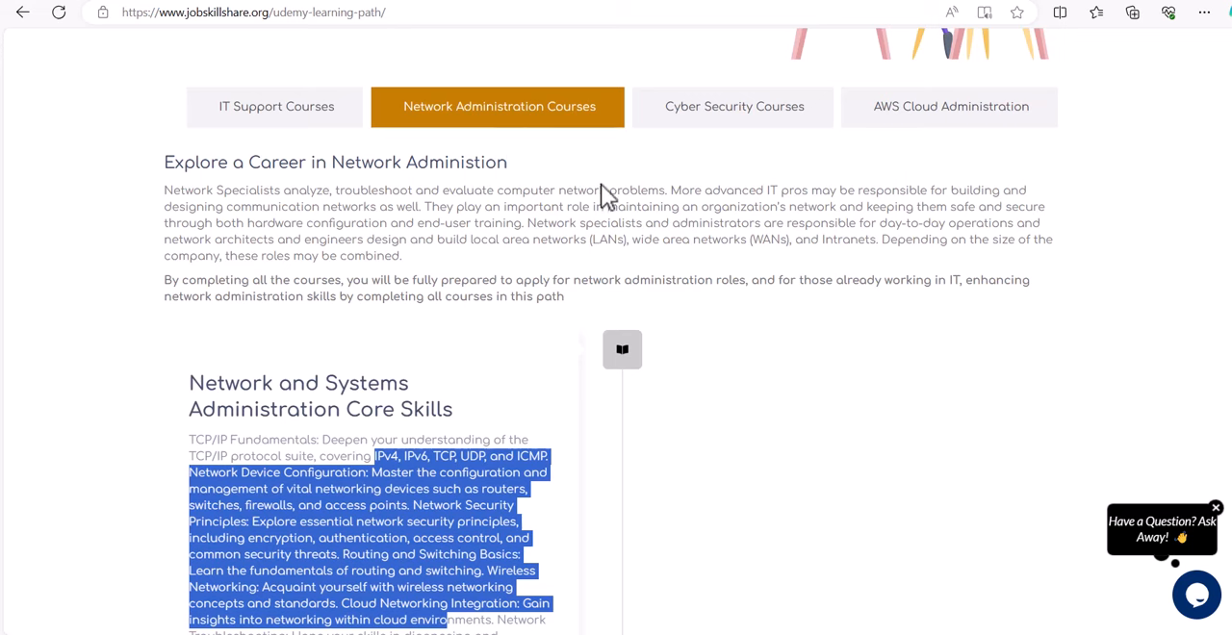
pyautogui.moveTo(773, 106)
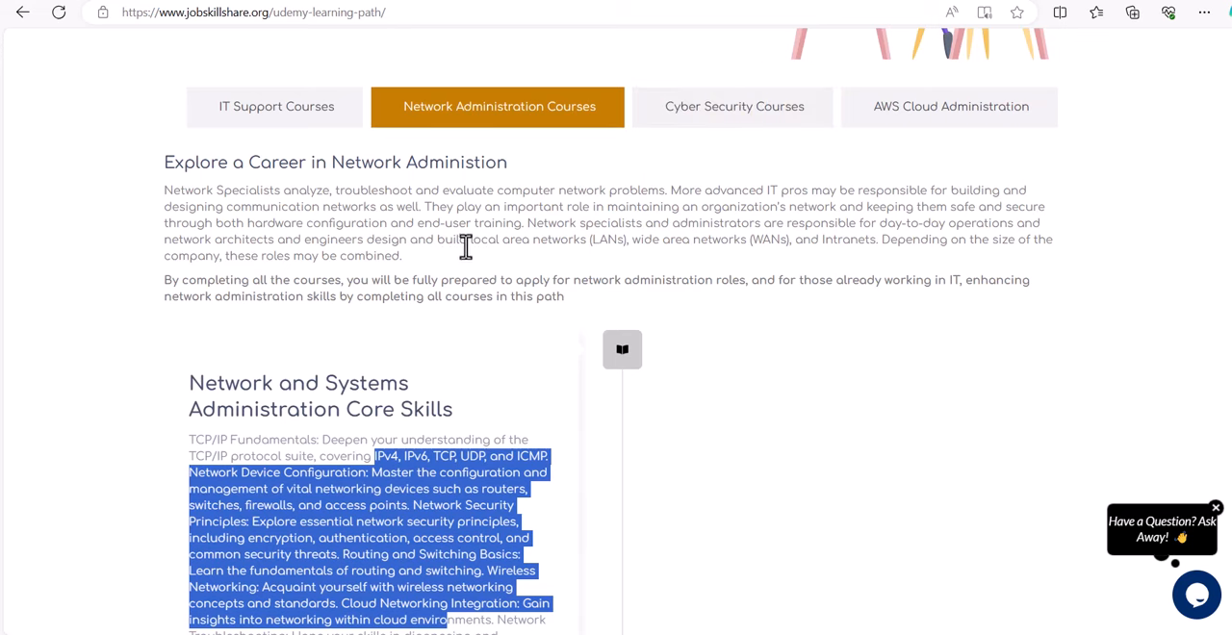
pyautogui.moveTo(475, 260)
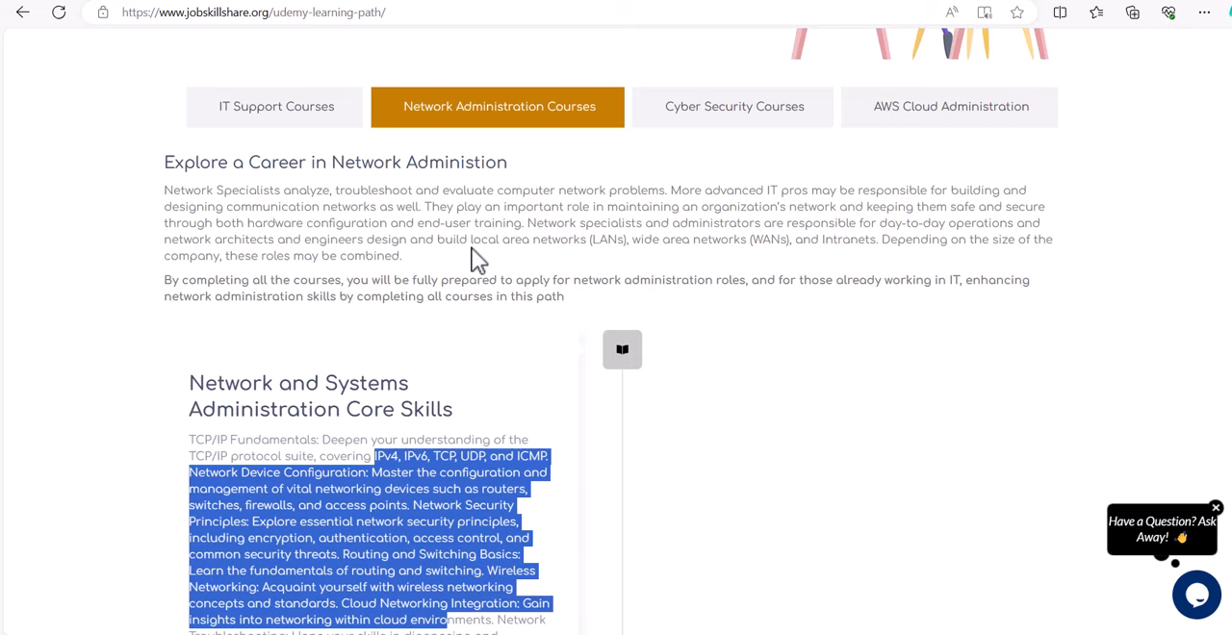
pyautogui.scroll(-3)
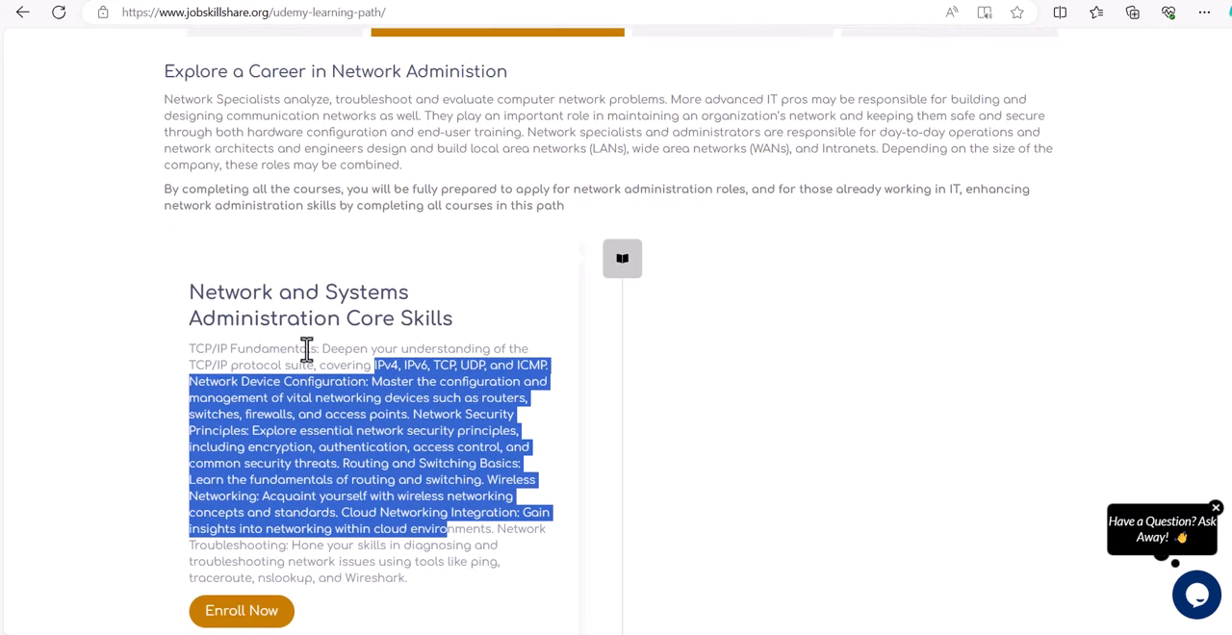
pyautogui.scroll(-3)
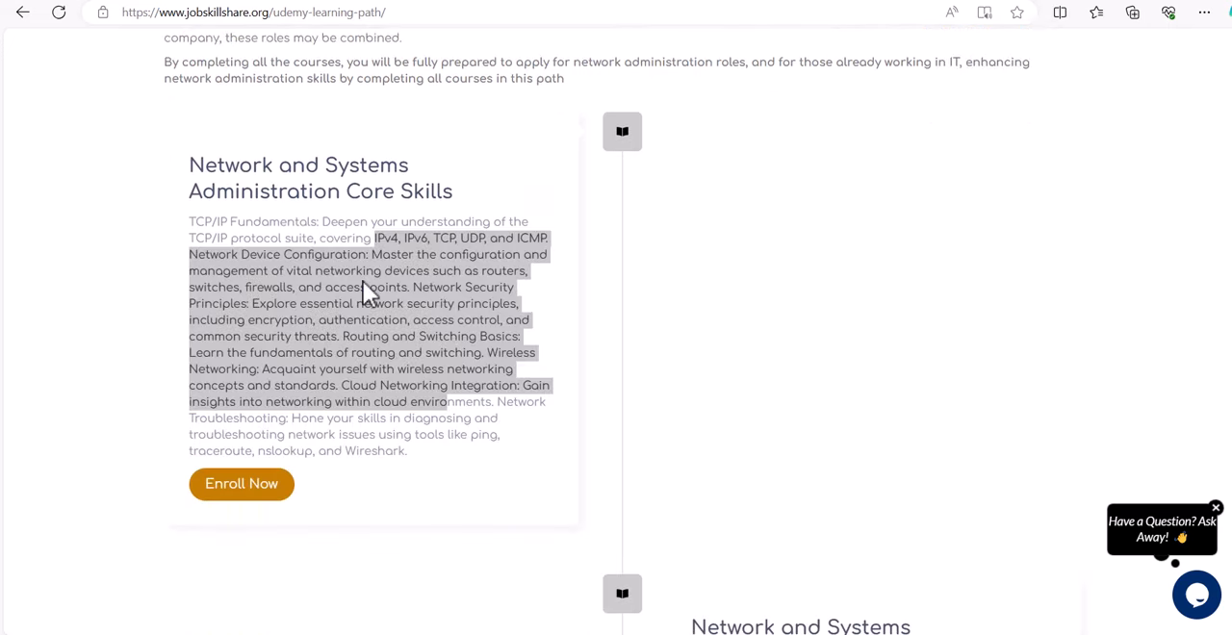
pyautogui.scroll(-3)
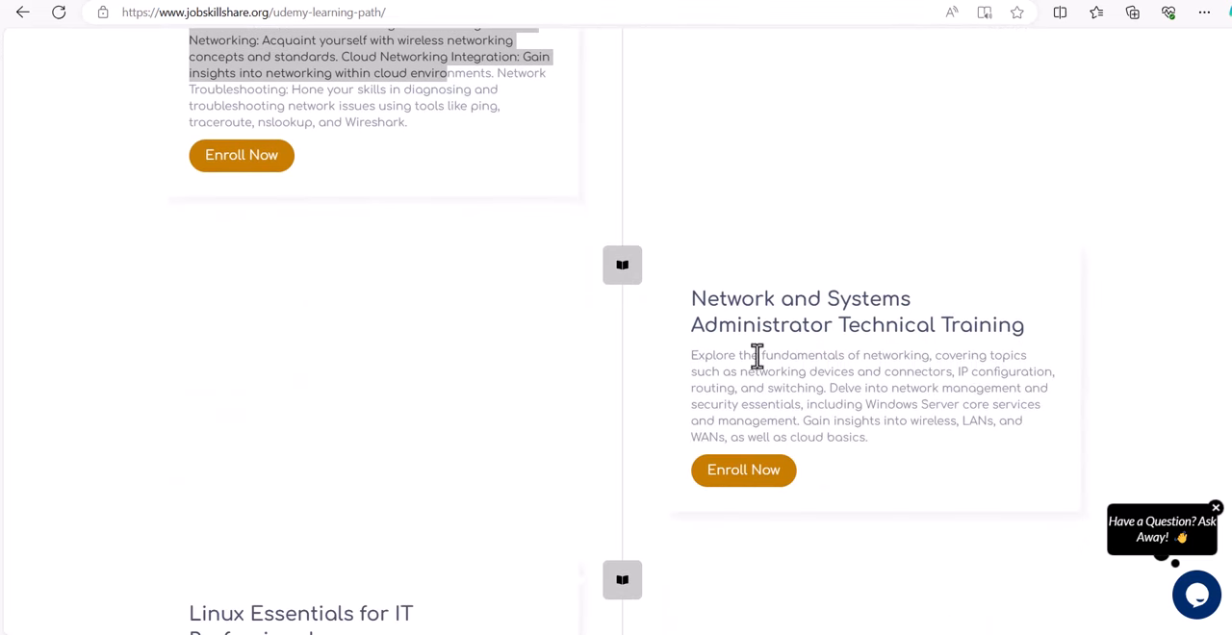
pyautogui.moveTo(763, 361)
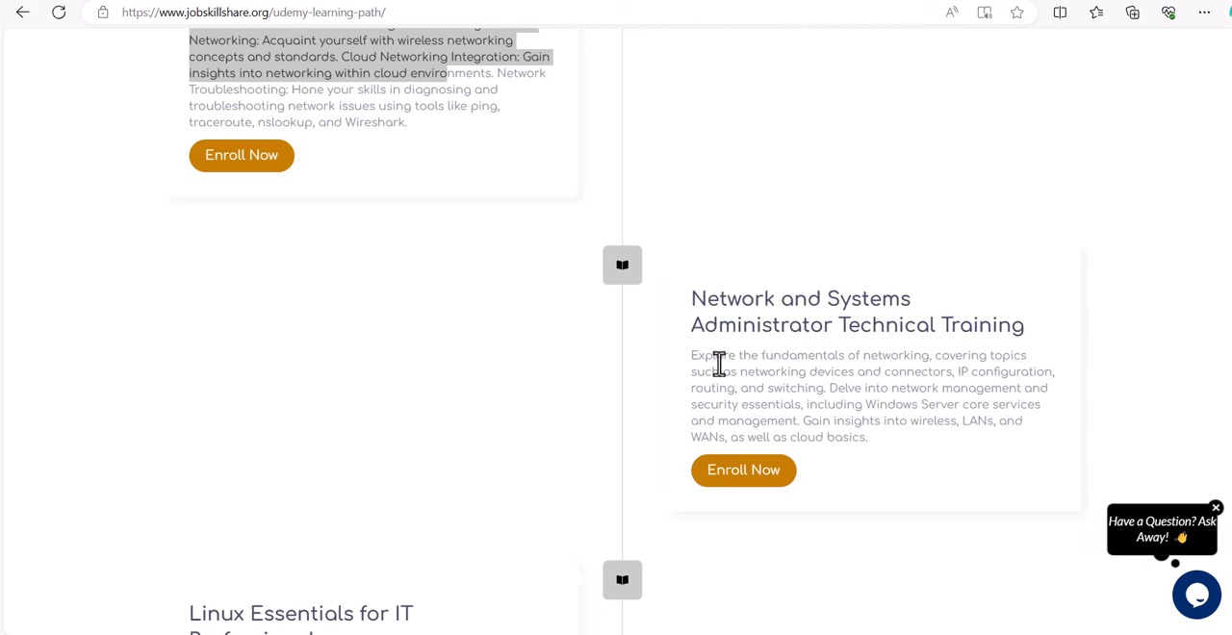
pyautogui.moveTo(721, 368)
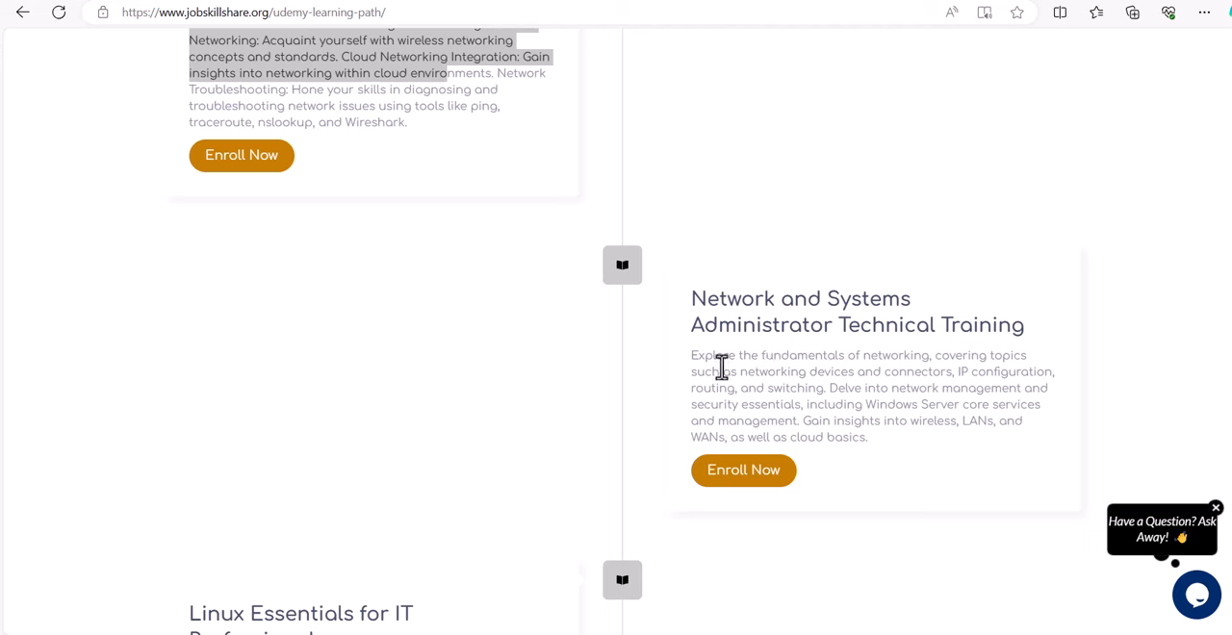
pyautogui.moveTo(702, 292)
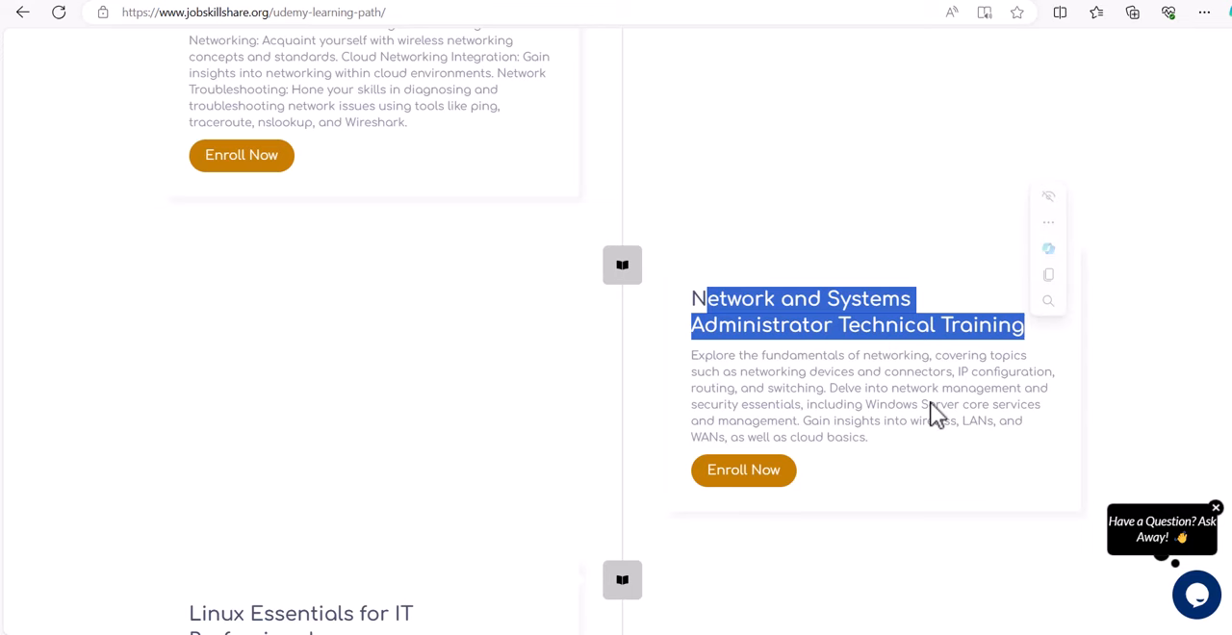
pyautogui.scroll(-3)
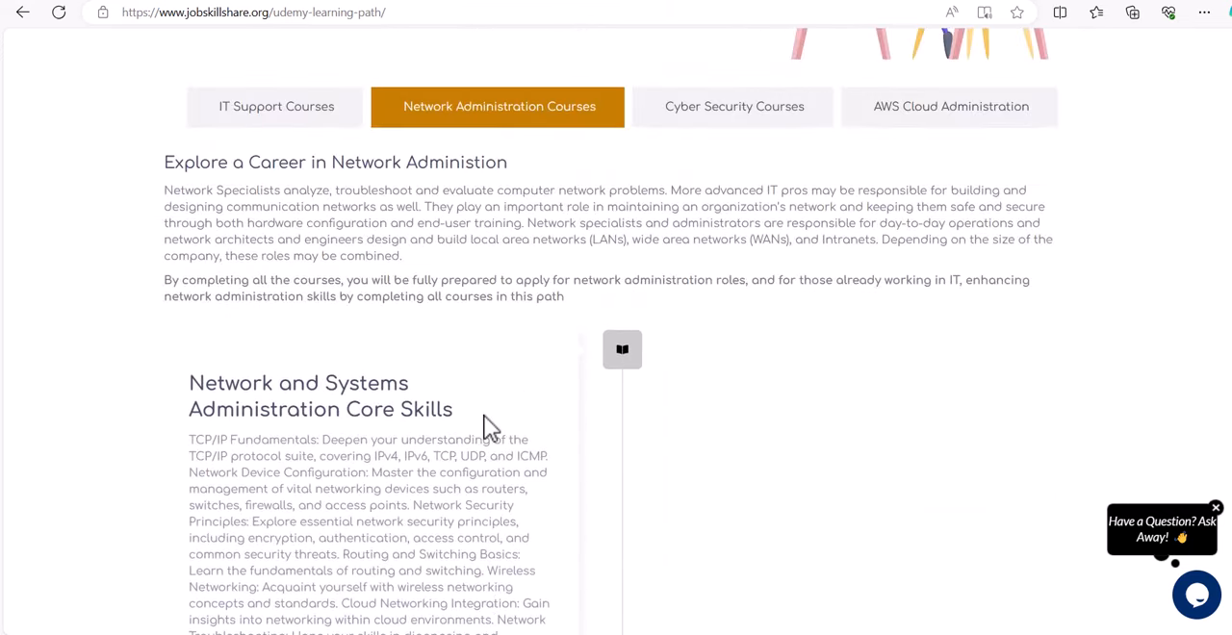
pyautogui.scroll(3)
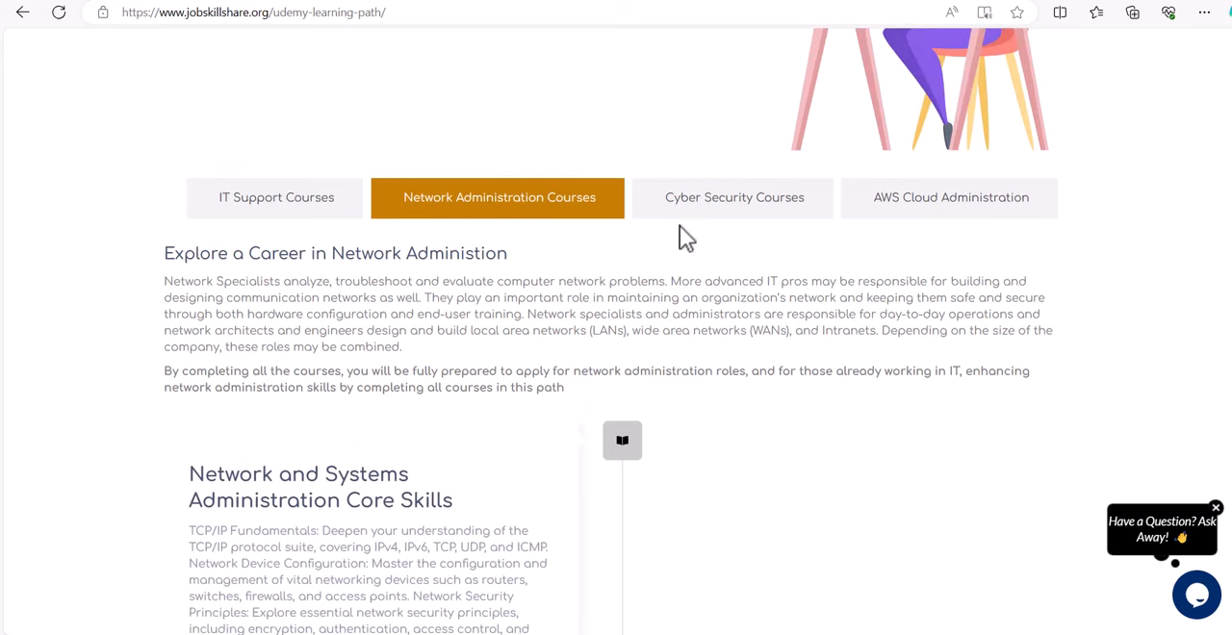
# - Toggle between Cyber Security and Network Administration, highlighting 'Network and Systems Administration Core Skills'
pyautogui.click(733, 197)
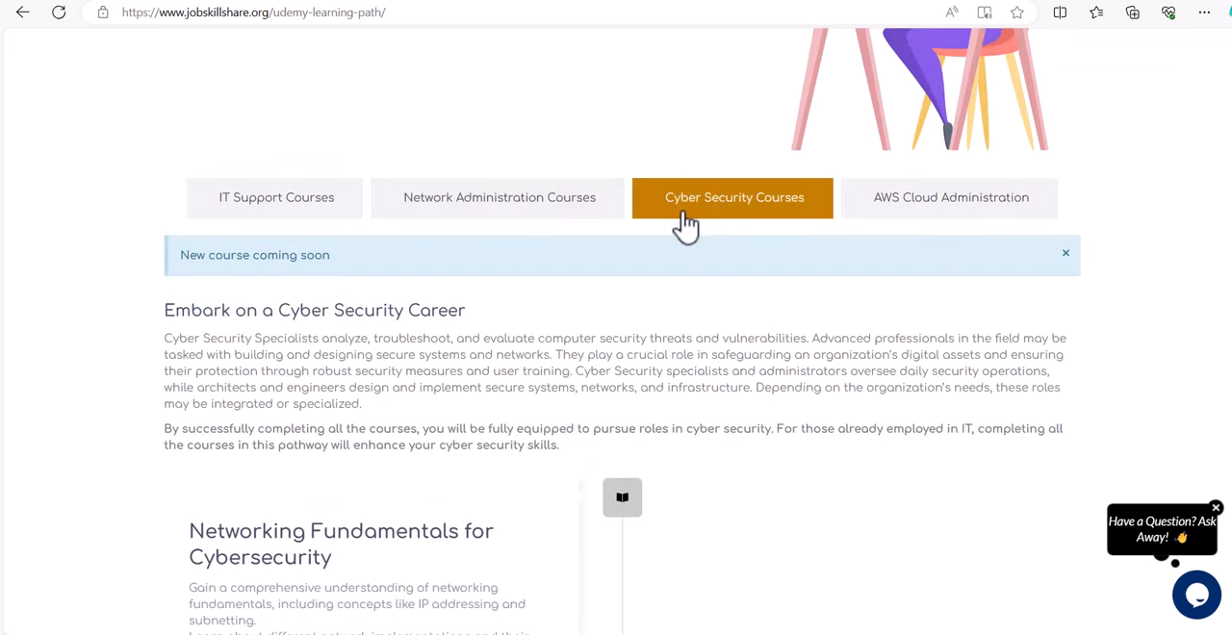
pyautogui.click(498, 198)
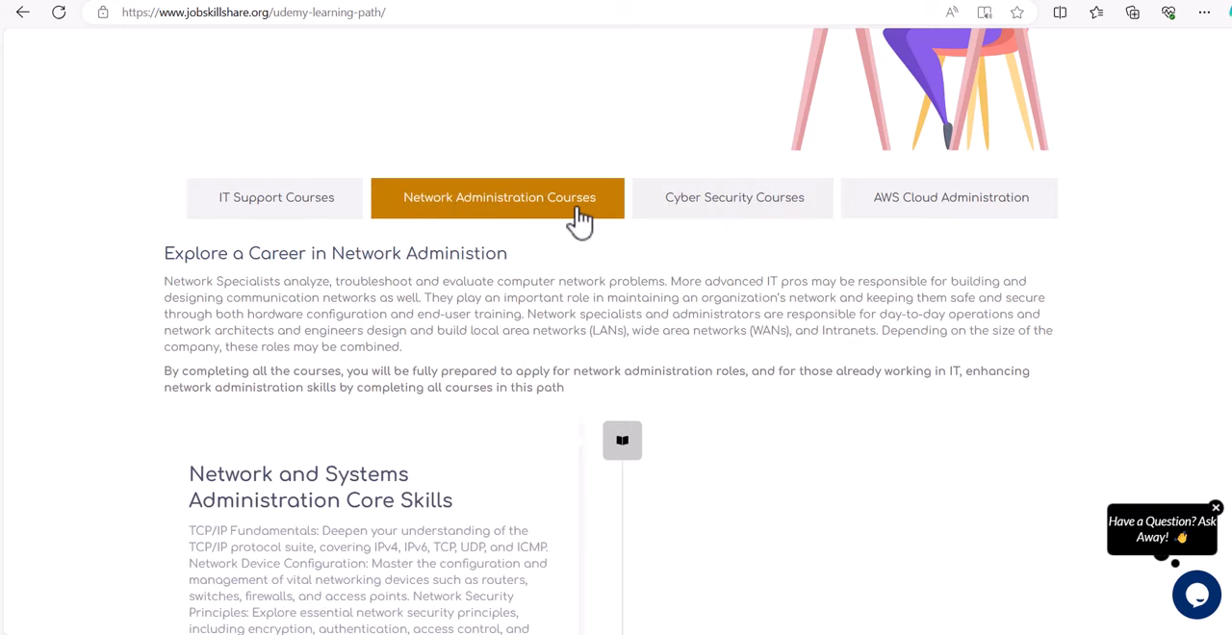
pyautogui.moveTo(188, 473); pyautogui.dragTo(455, 499)
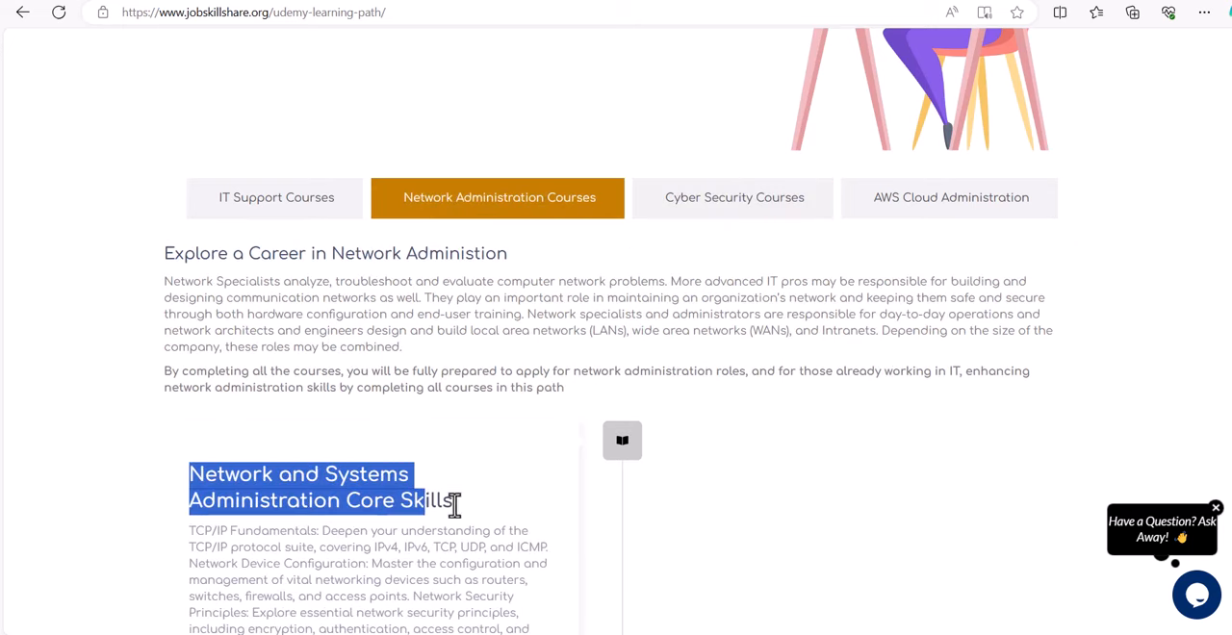
pyautogui.click(733, 197)
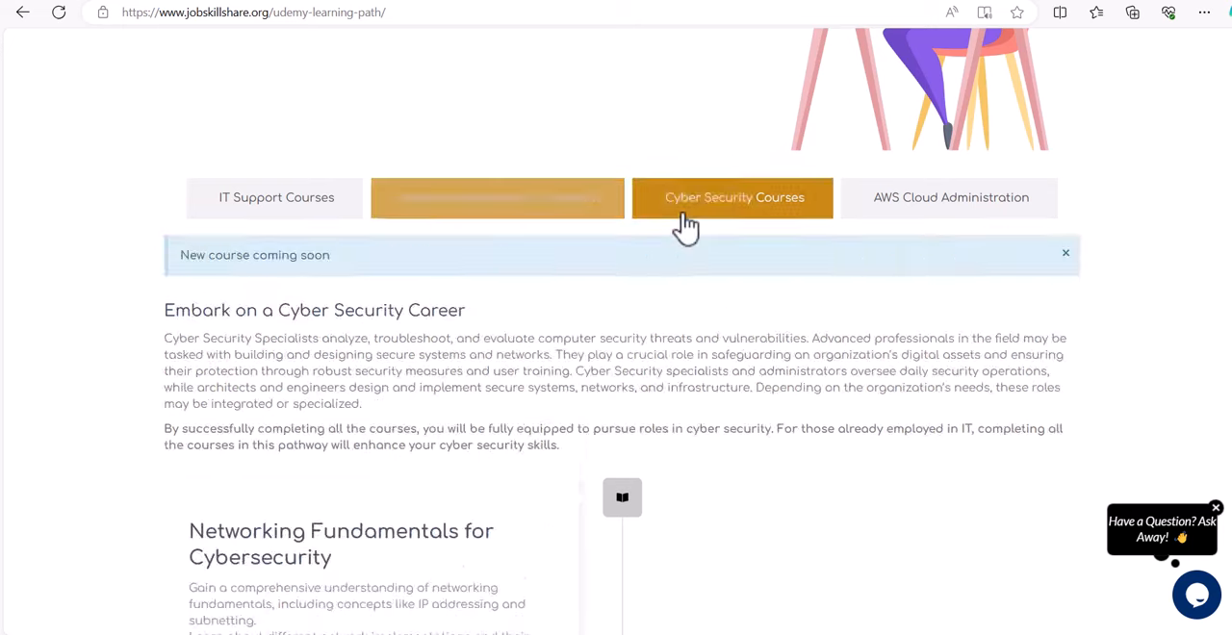
# - Browse Cyber Security courses and highlight the 'Networking Fundamentals for Cybersecurity' title
pyautogui.scroll(-3)
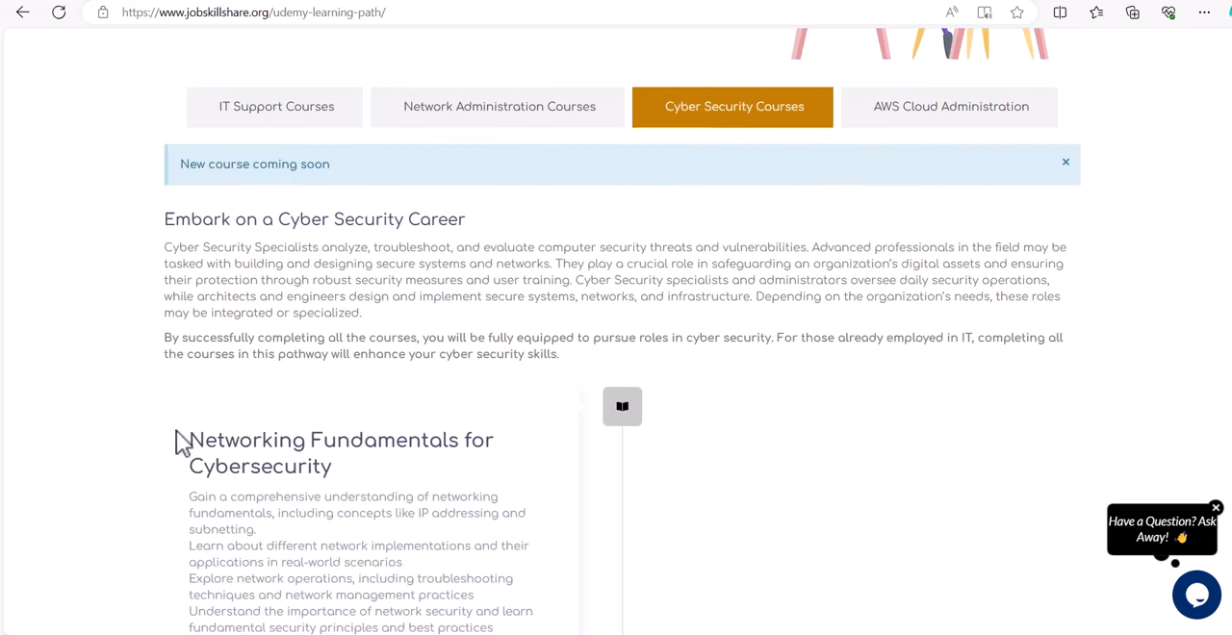
pyautogui.moveTo(173, 440); pyautogui.dragTo(332, 465)
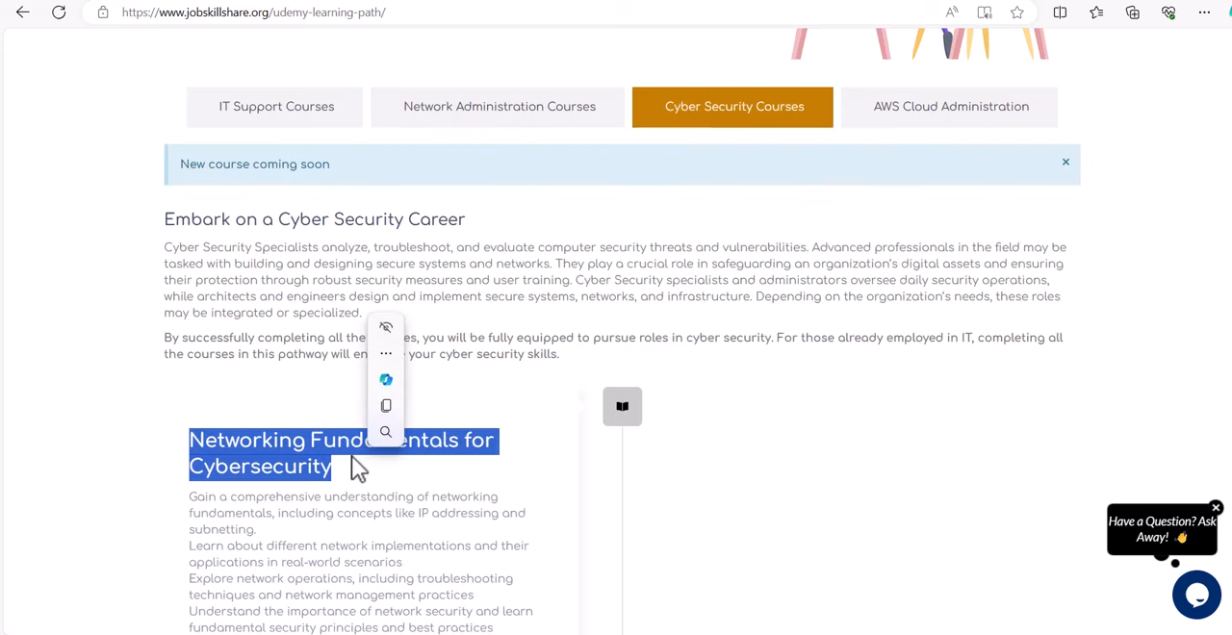
pyautogui.scroll(-3)
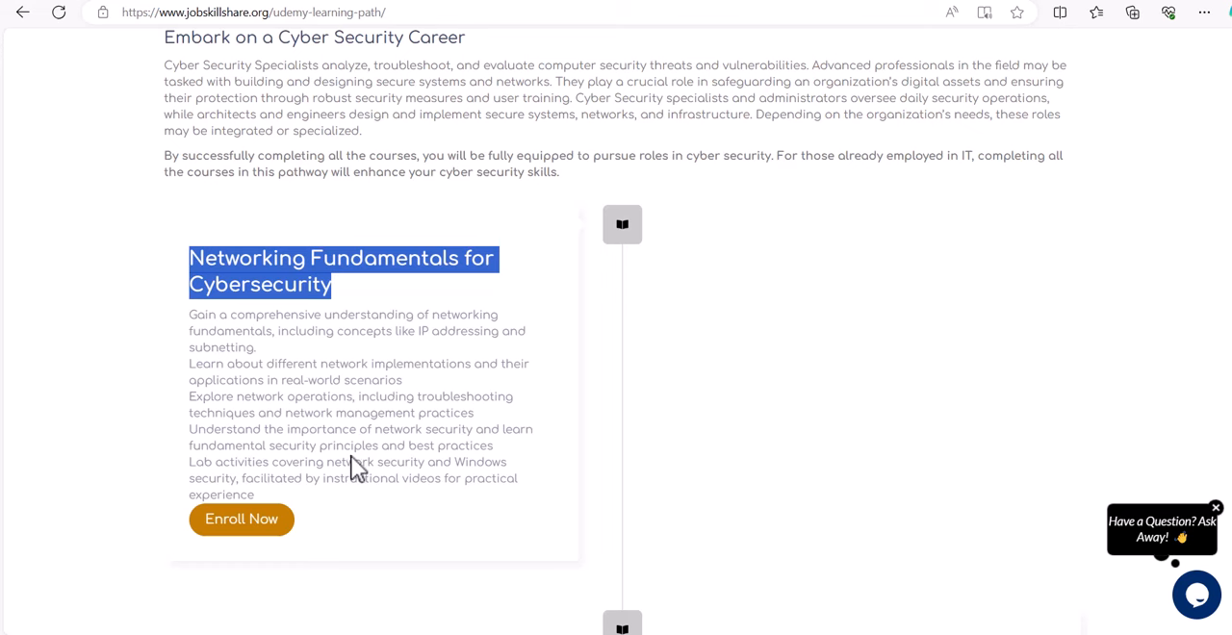
pyautogui.moveTo(343, 467)
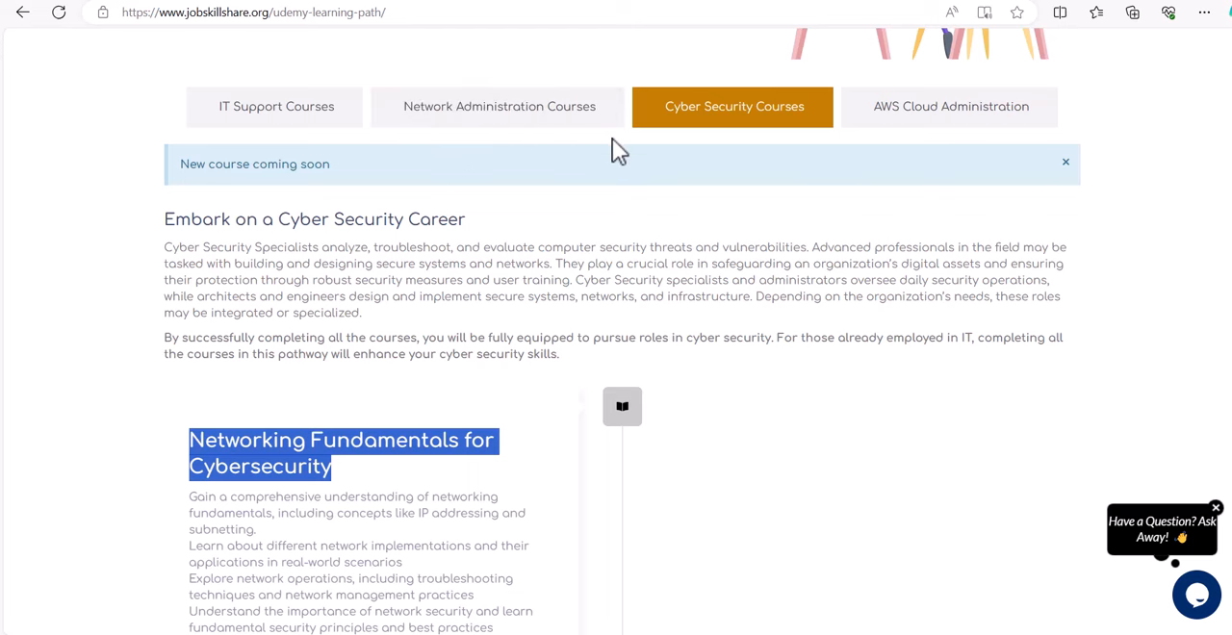
pyautogui.scroll(-3)
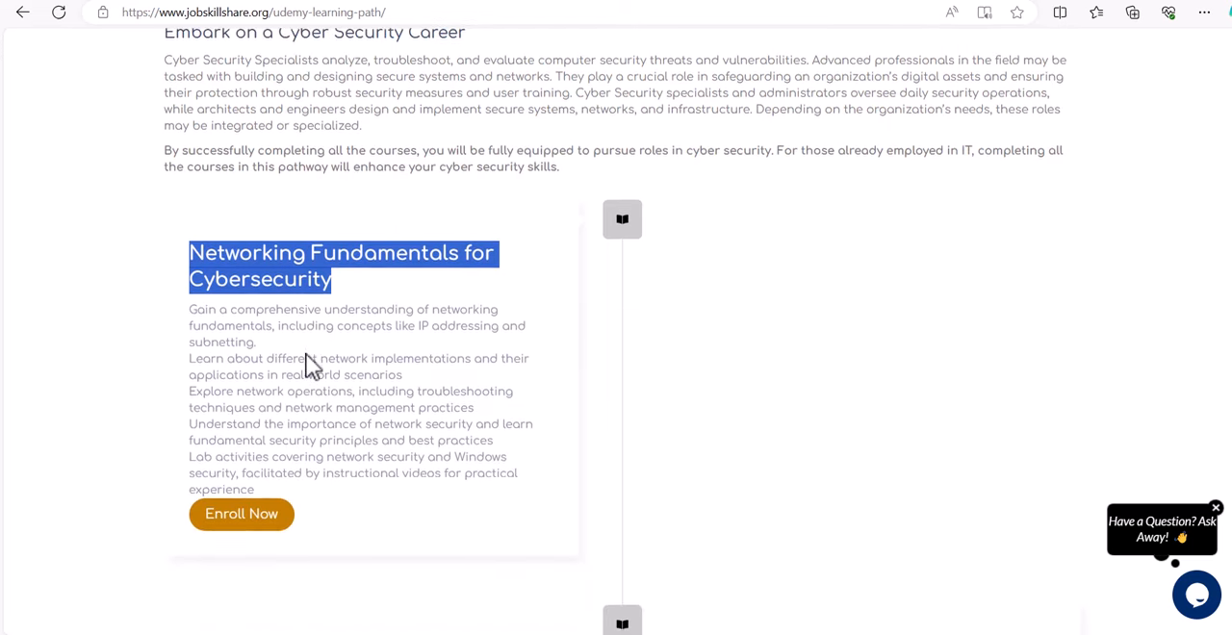
pyautogui.scroll(-3)
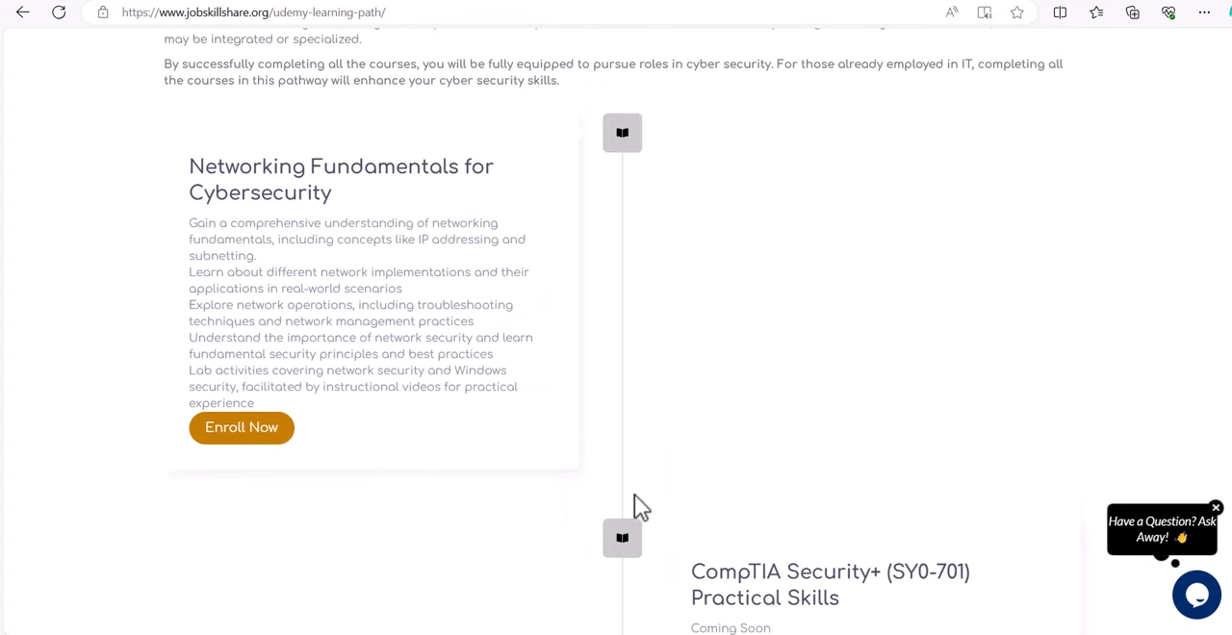
pyautogui.scroll(-3)
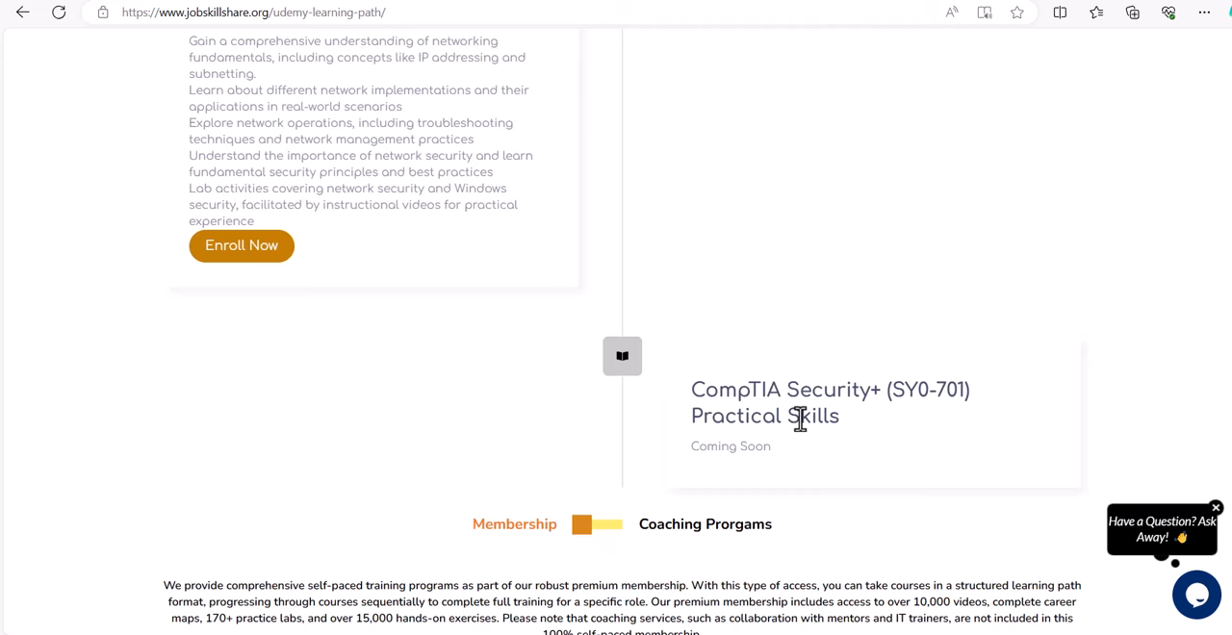
pyautogui.moveTo(731, 413)
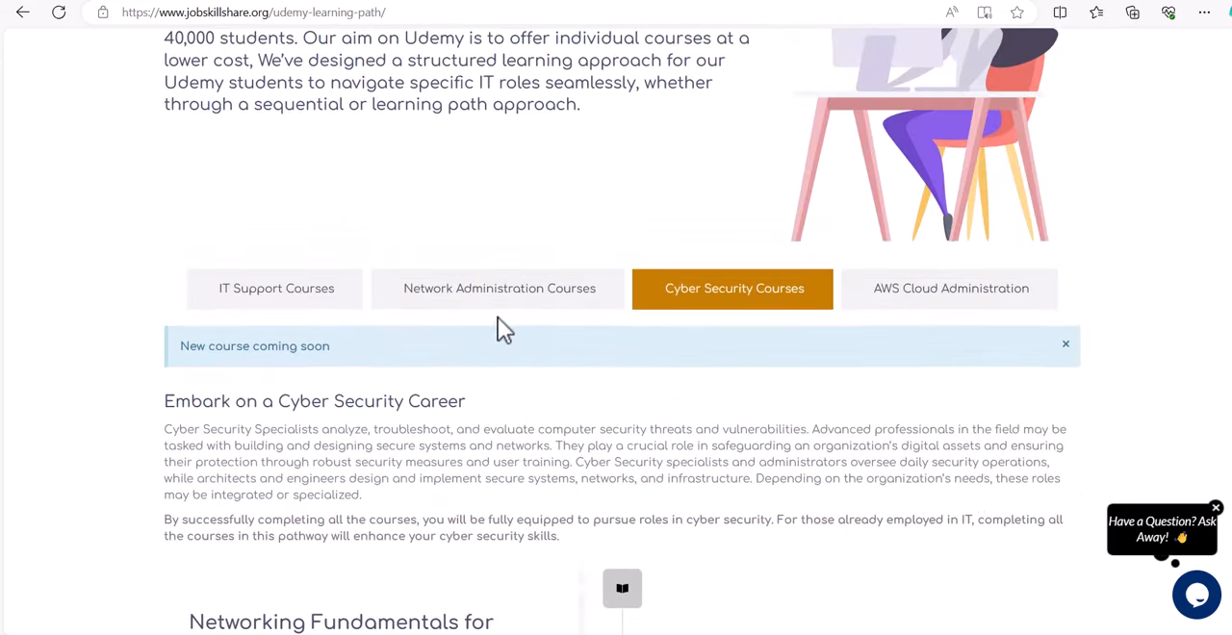
# - Scroll further down and highlight the 'Network and Systems Administration Core Skills' title
pyautogui.scroll(-3)
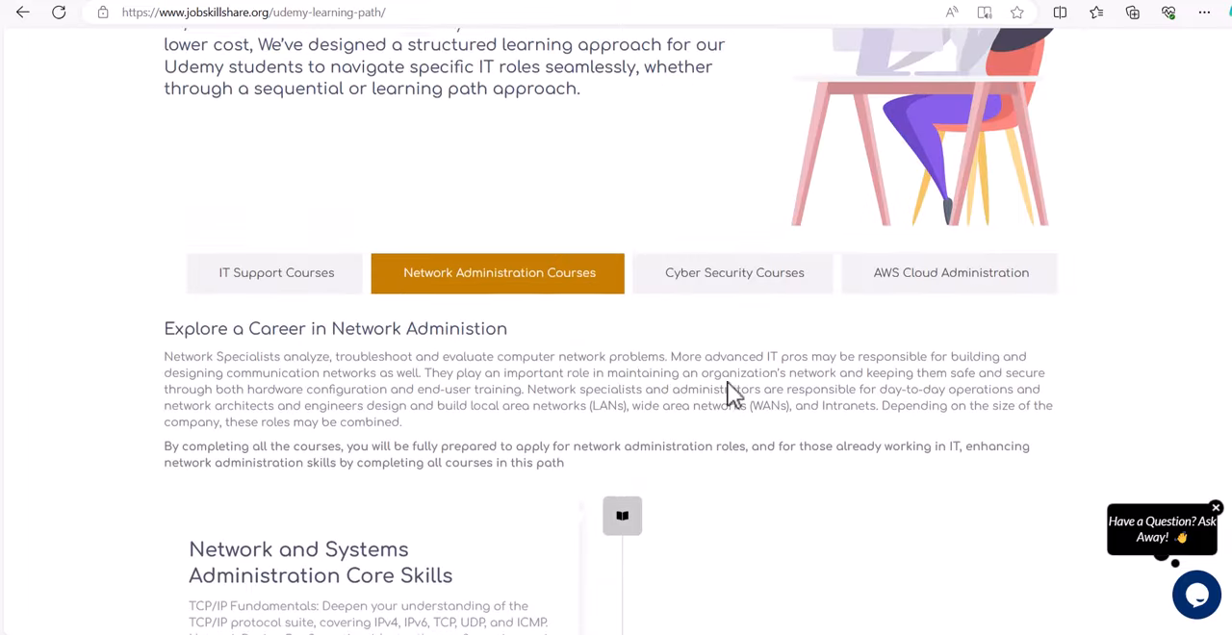
pyautogui.scroll(-3)
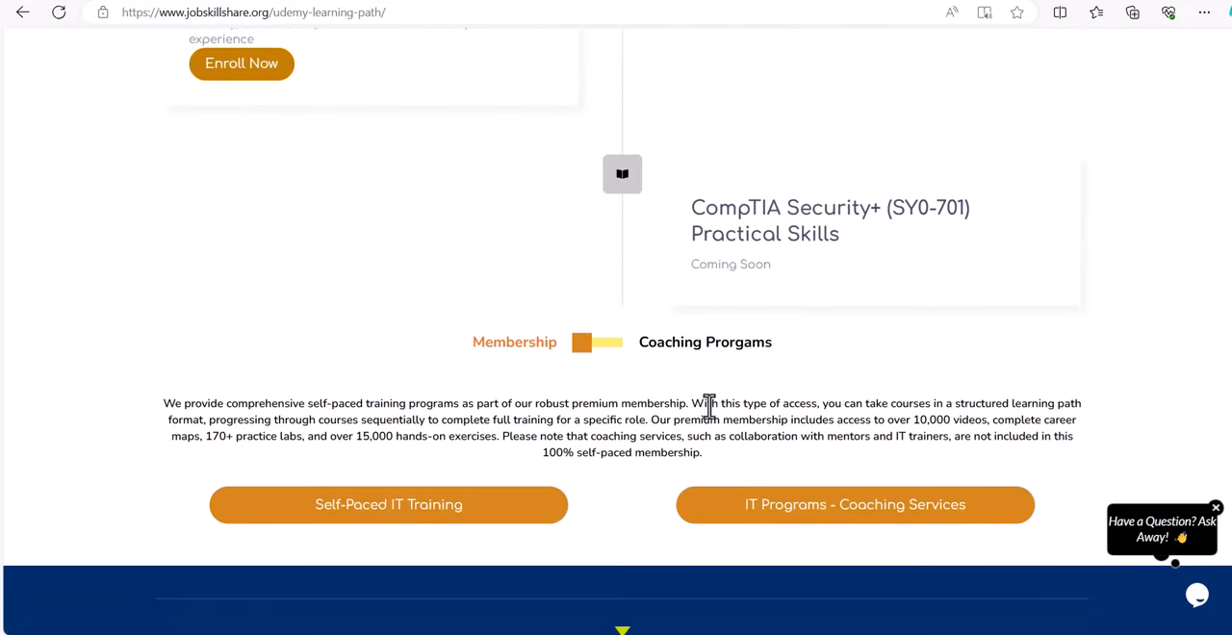
pyautogui.moveTo(741, 265)
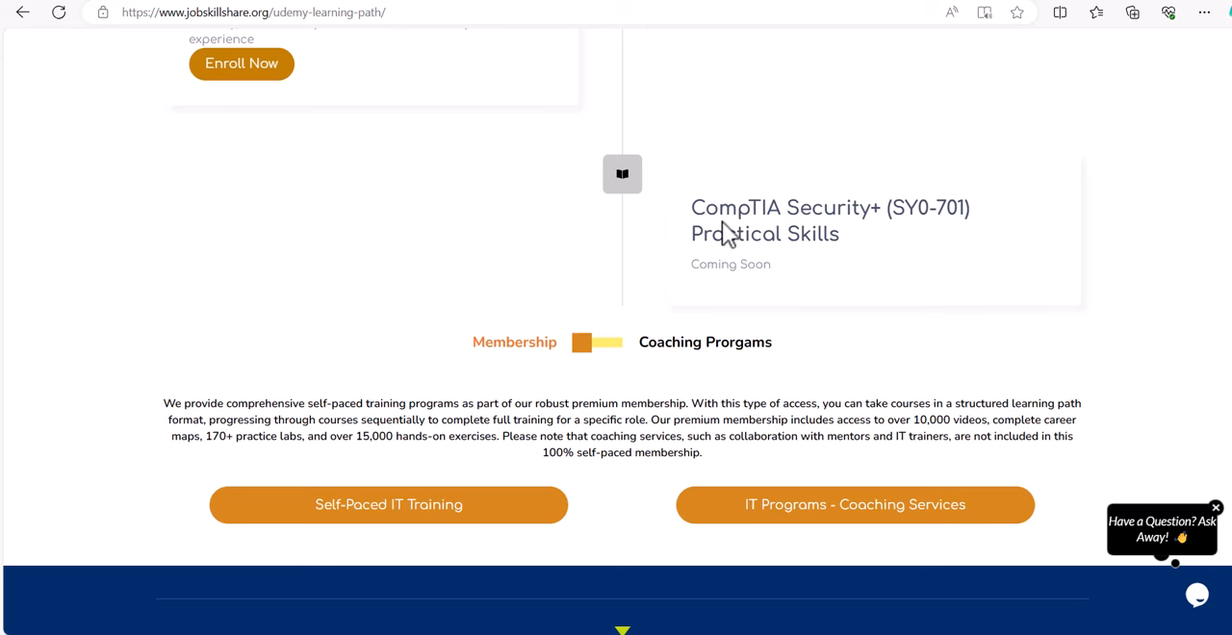
pyautogui.moveTo(725, 306)
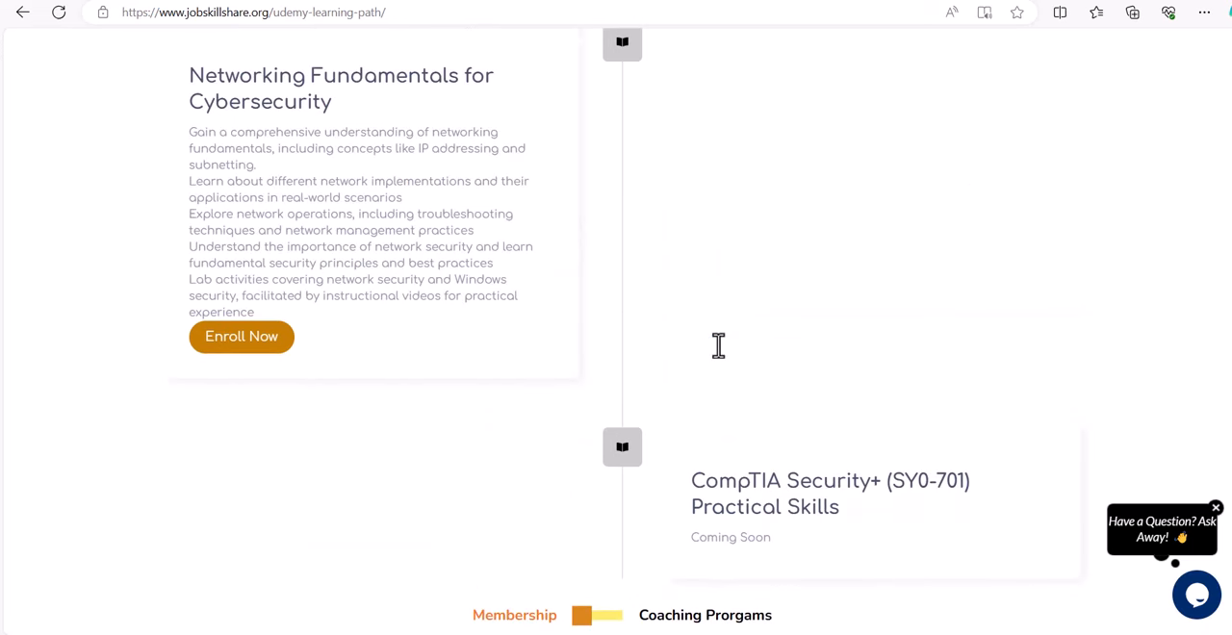
pyautogui.moveTo(725, 356)
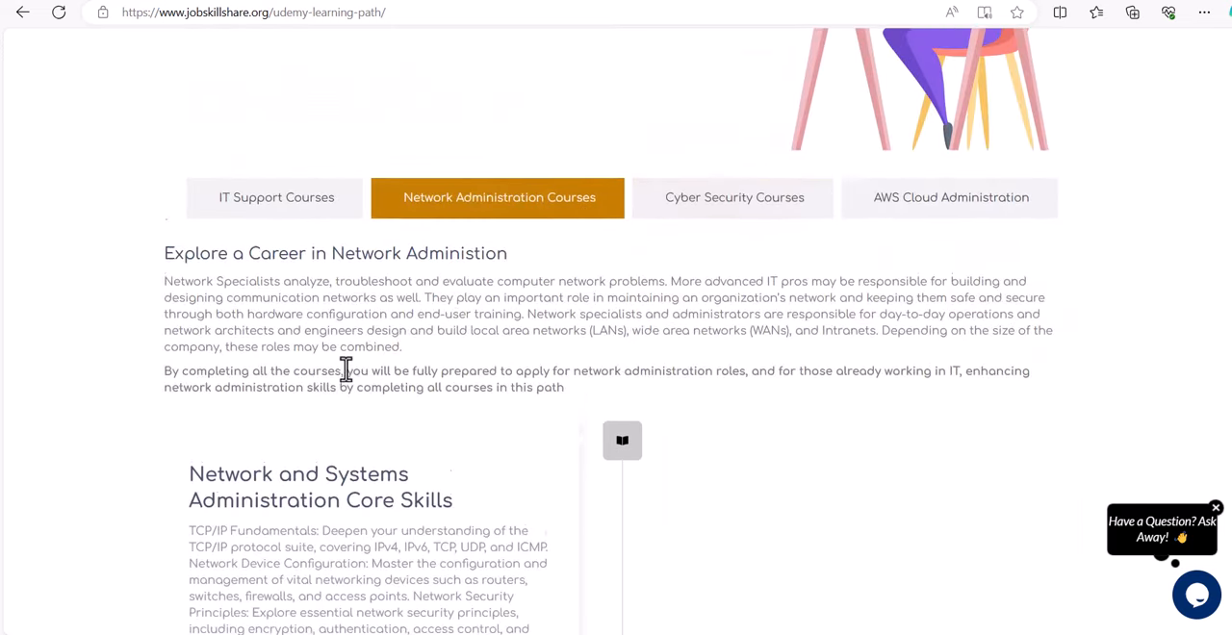
pyautogui.doubleClick(298, 396)
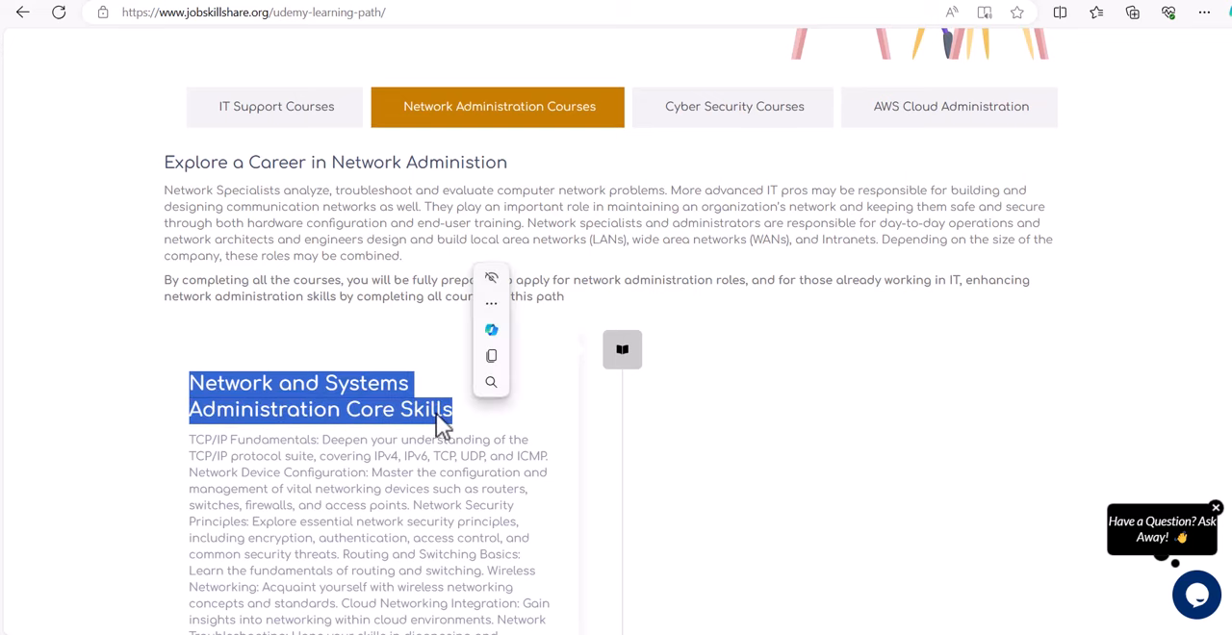
pyautogui.scroll(-3)
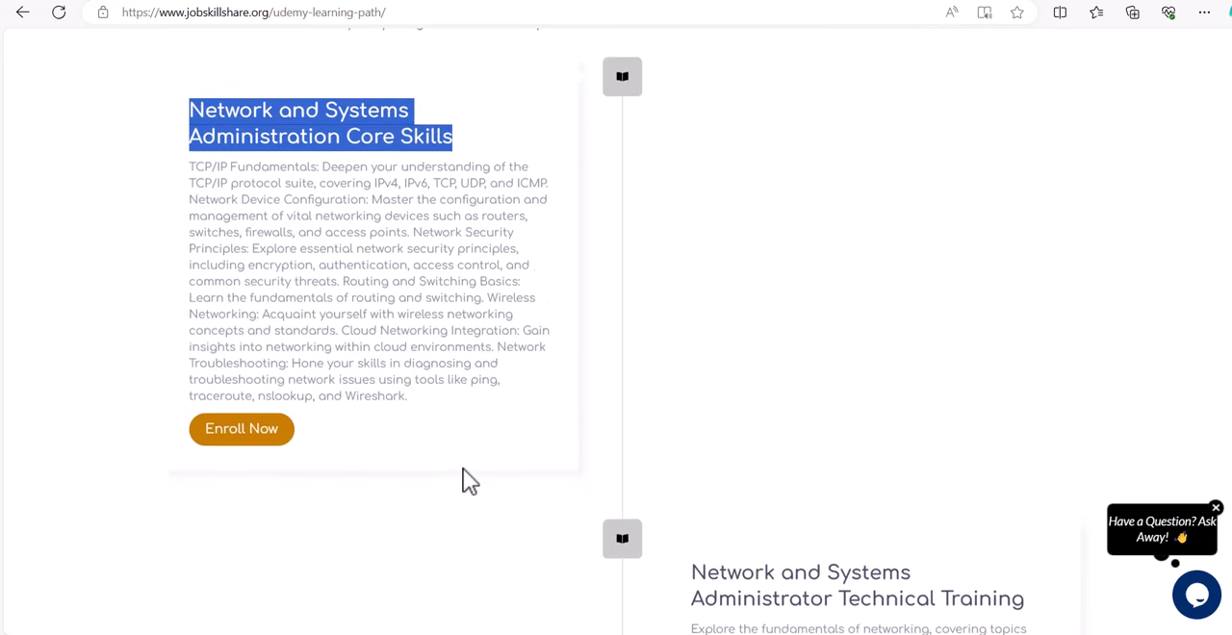
pyautogui.scroll(-3)
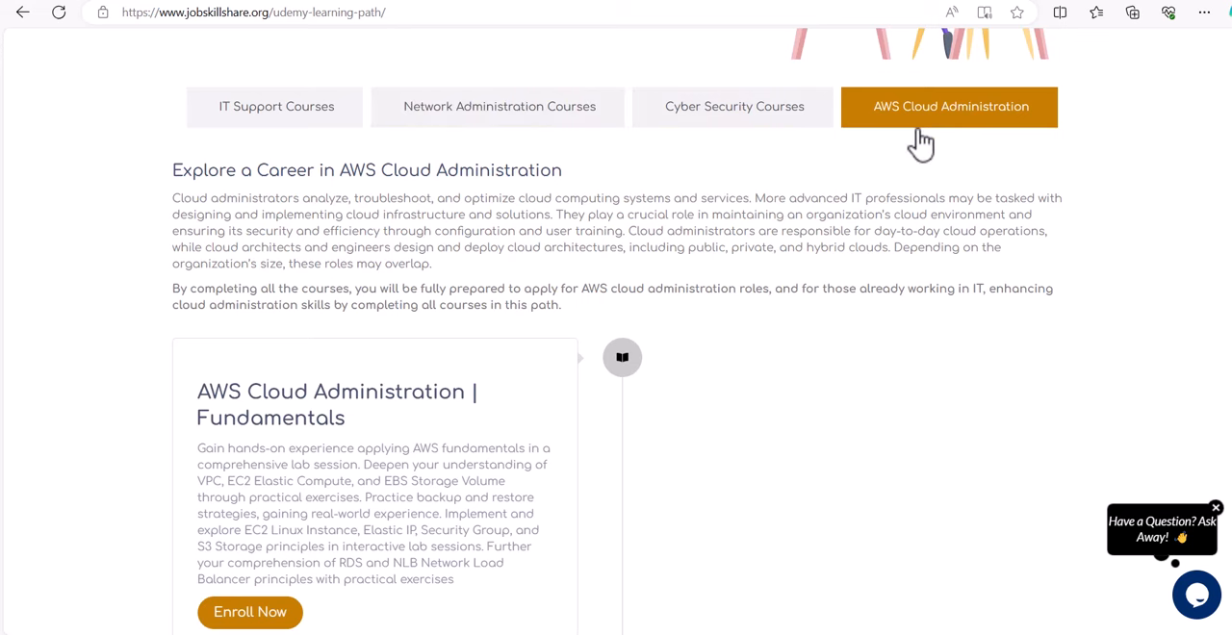
pyautogui.moveTo(914, 134)
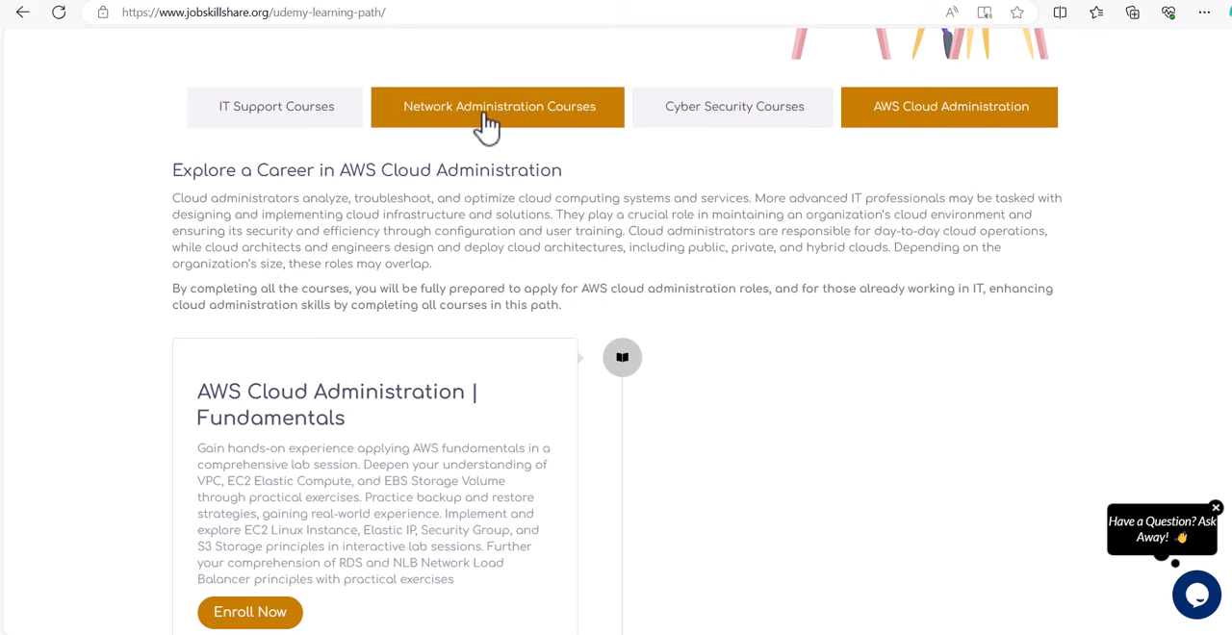
pyautogui.moveTo(962, 60)
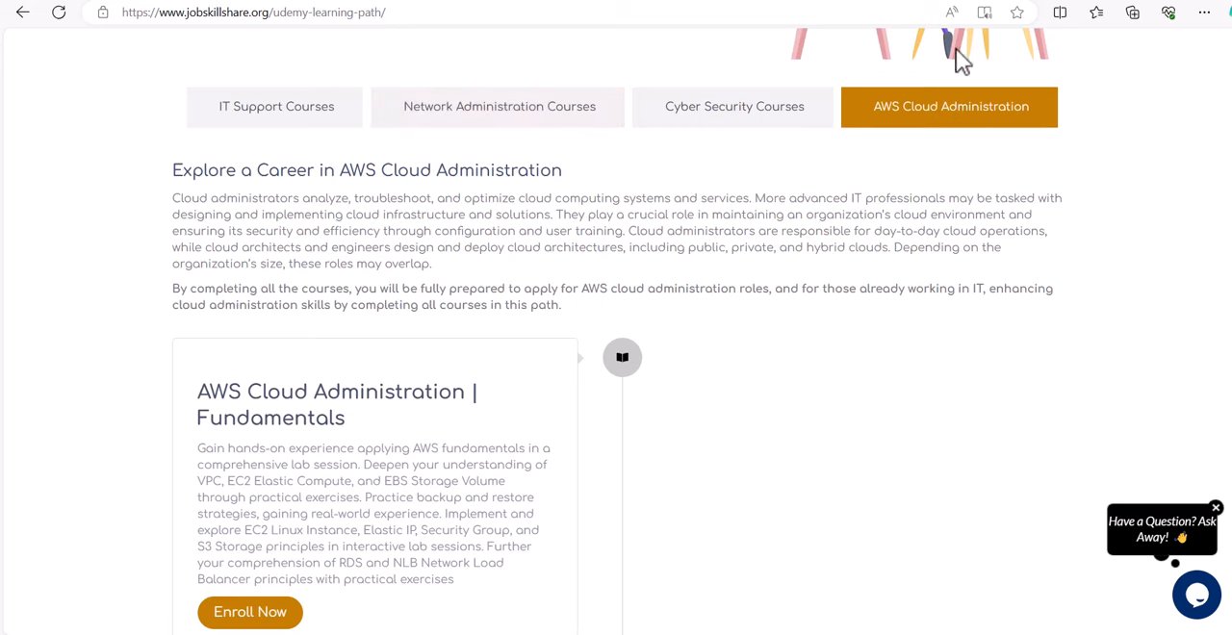
pyautogui.scroll(-3)
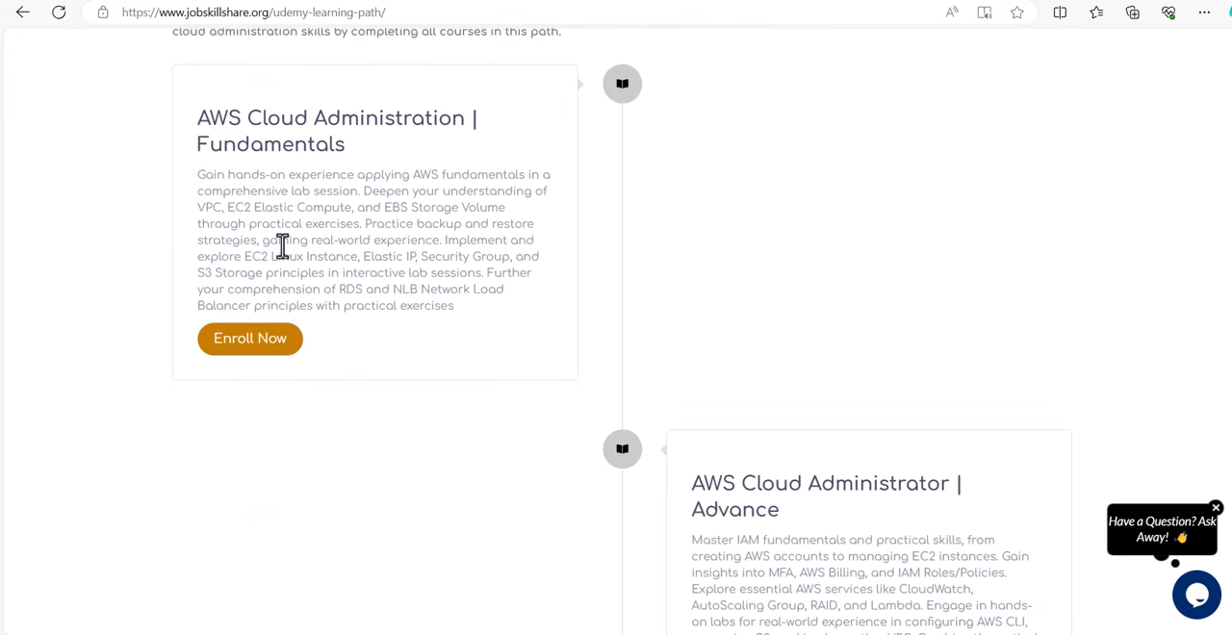
pyautogui.scroll(3)
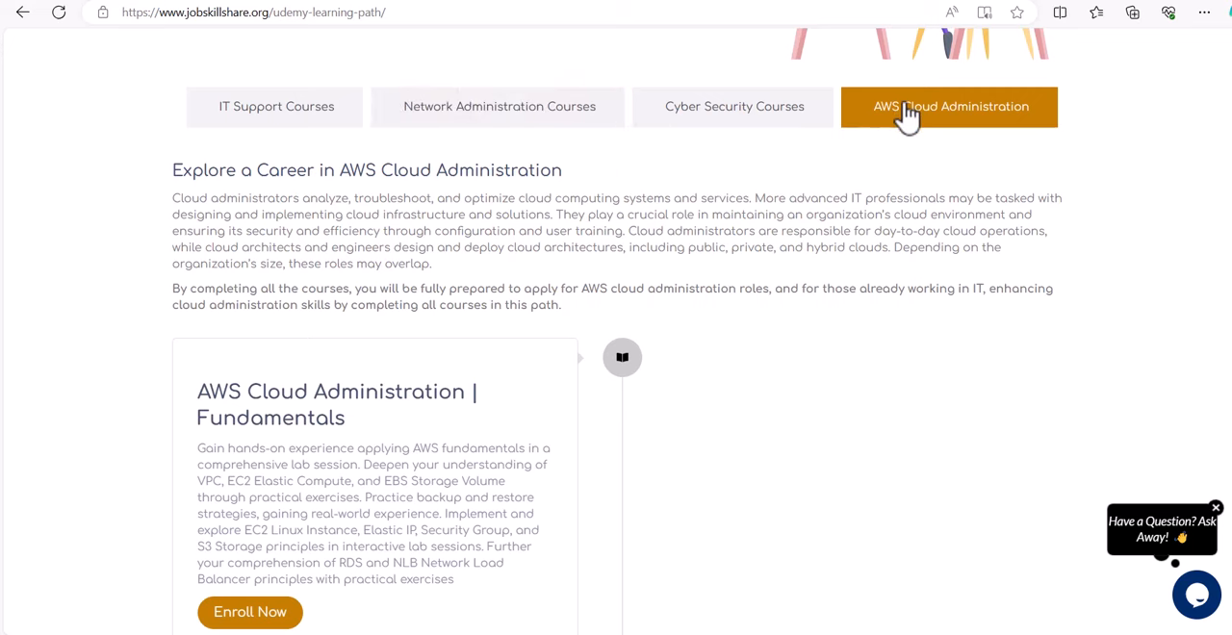
pyautogui.scroll(-3)
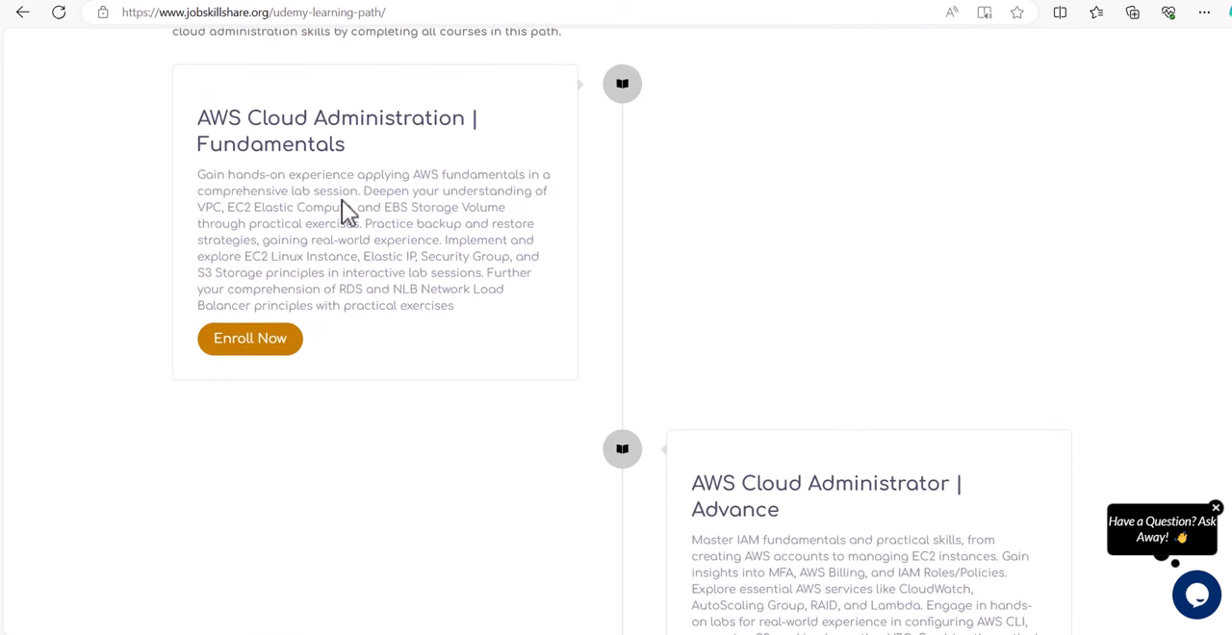
pyautogui.scroll(-3)
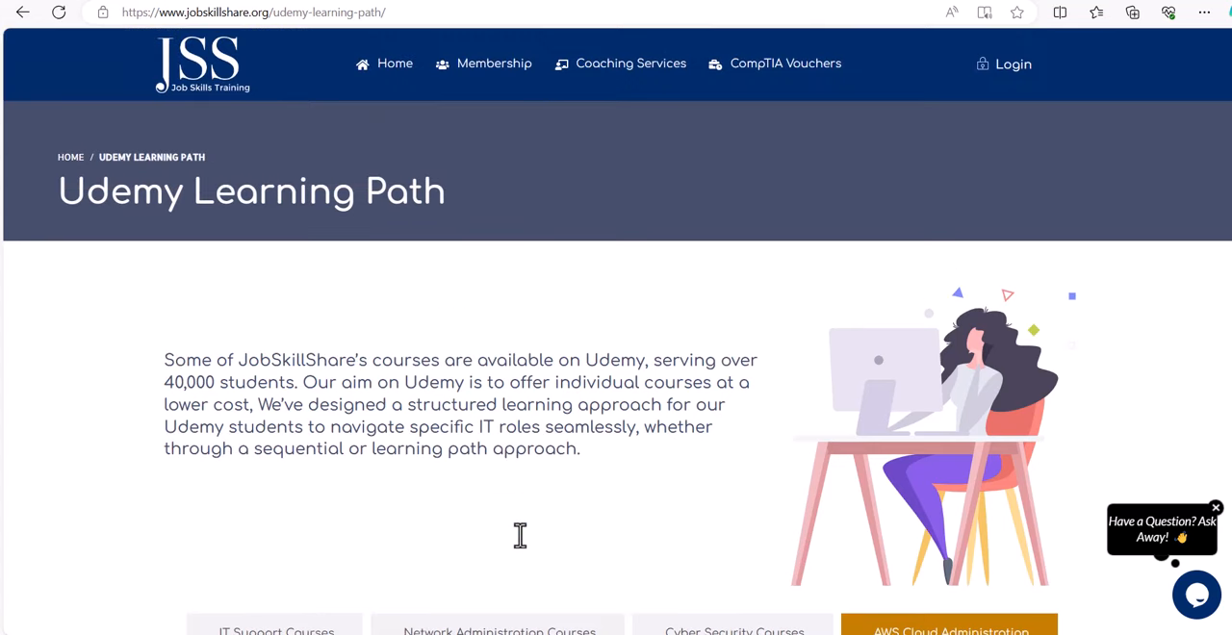
pyautogui.moveTo(494, 63)
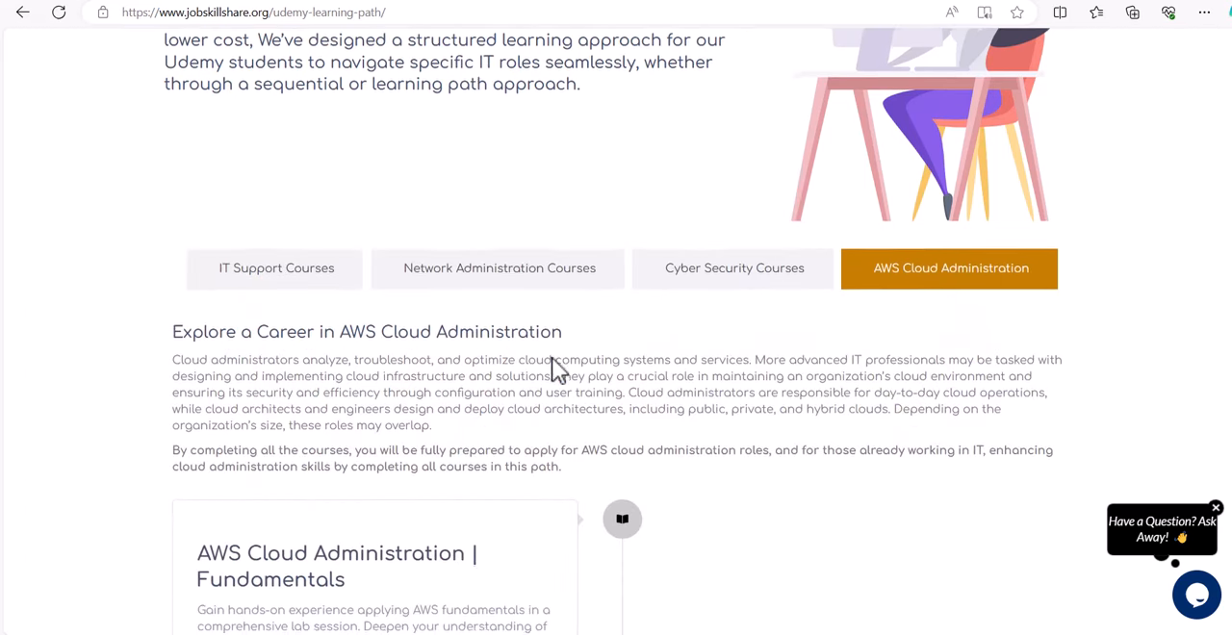
pyautogui.scroll(-3)
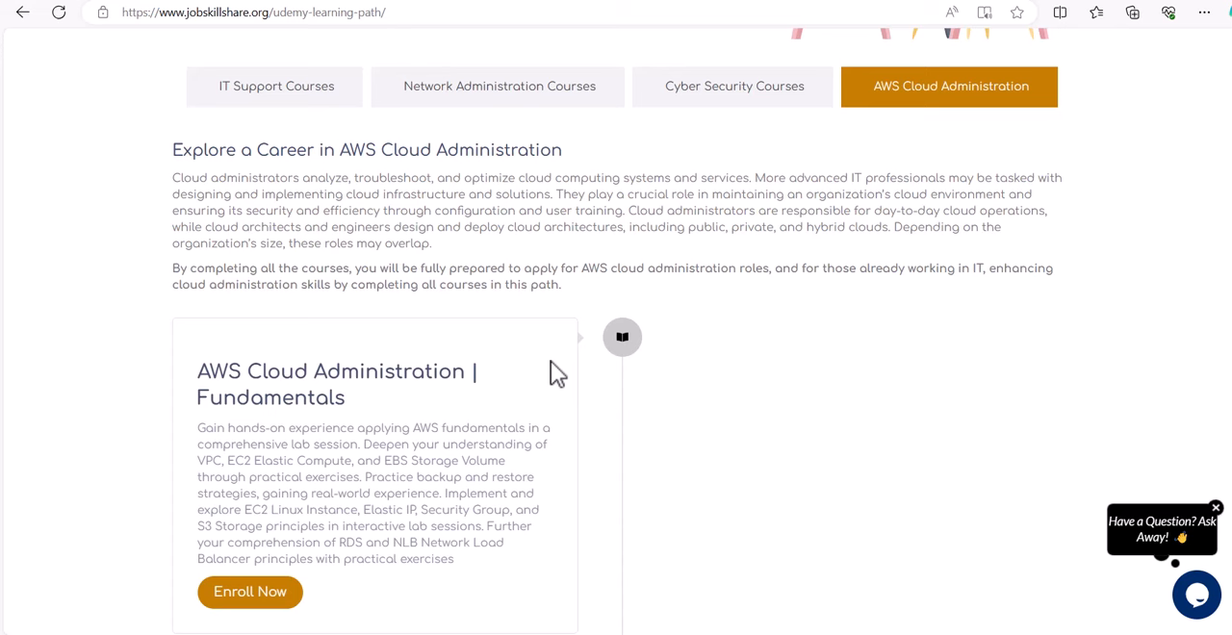
pyautogui.moveTo(269, 176)
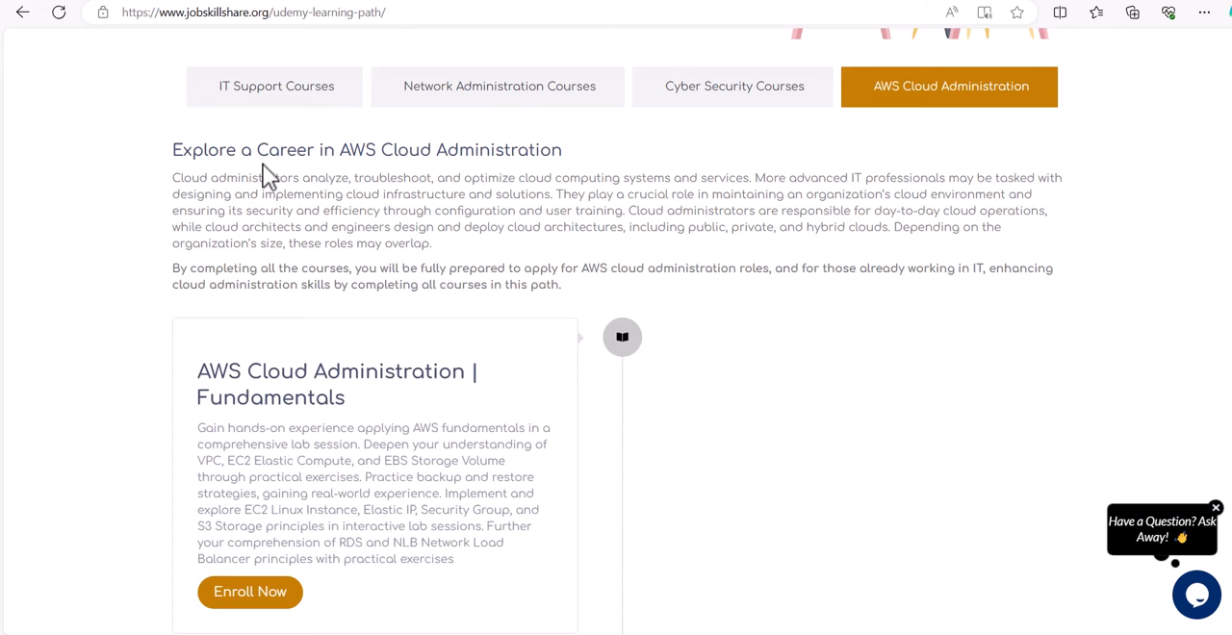
pyautogui.moveTo(419, 306)
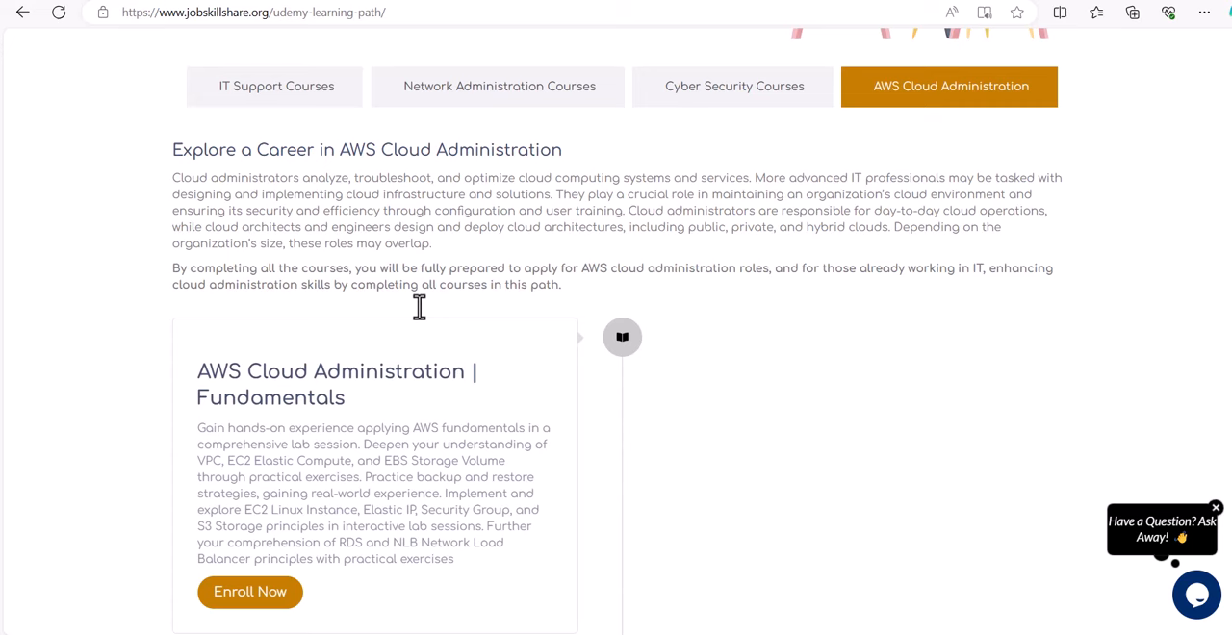
pyautogui.moveTo(497, 397)
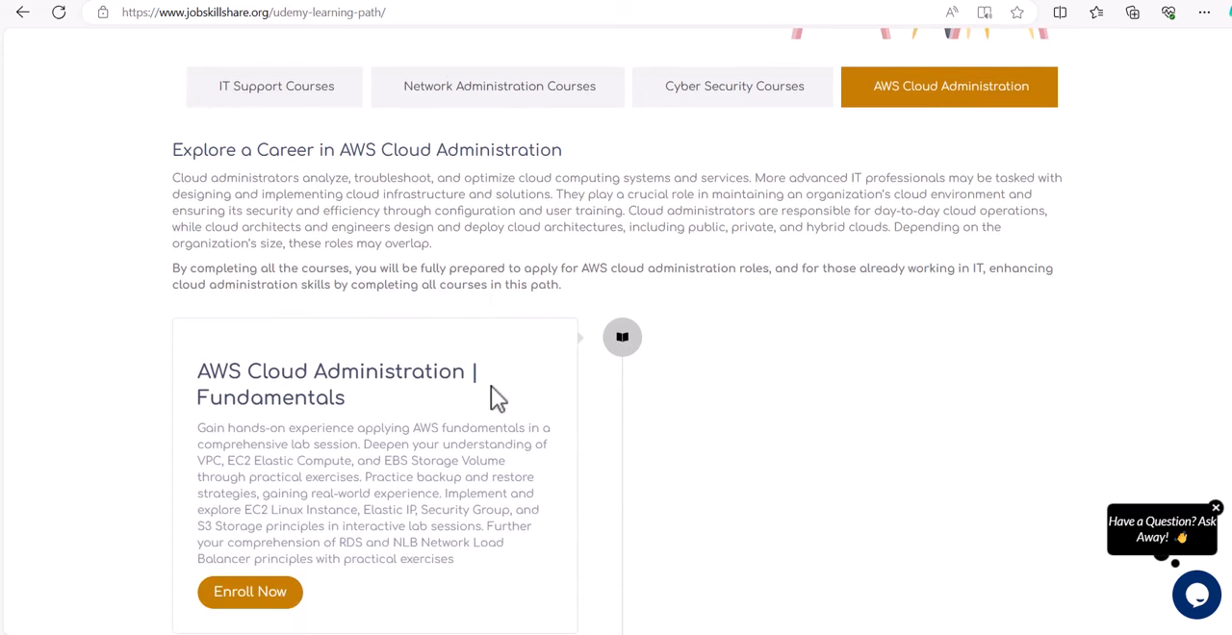
pyautogui.scroll(-3)
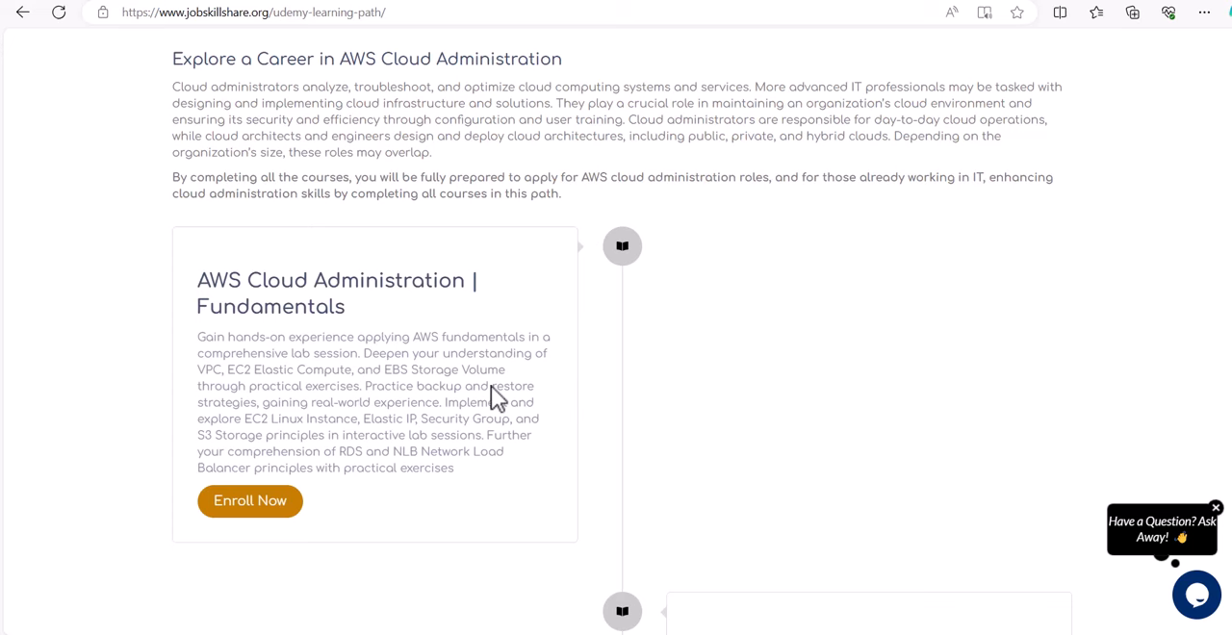
pyautogui.scroll(-3)
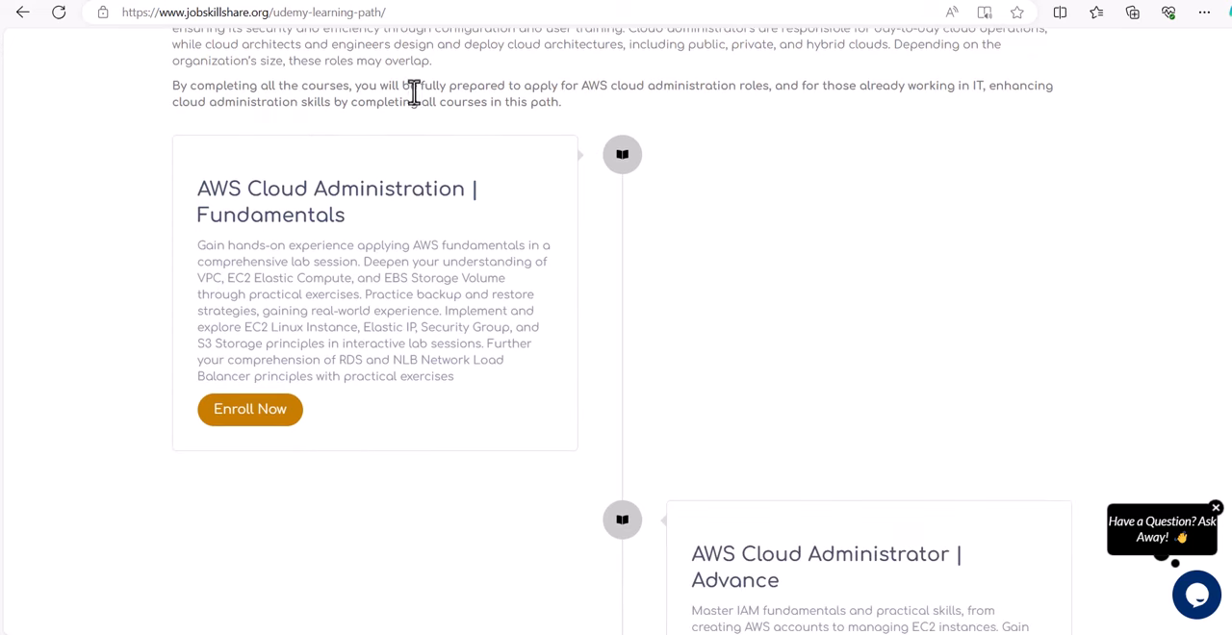